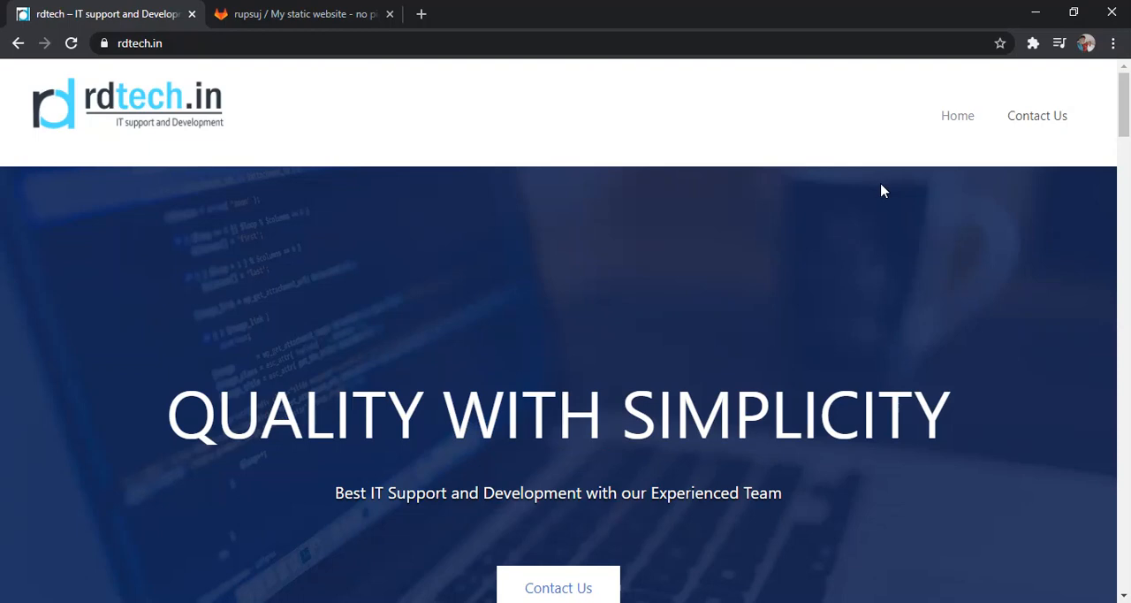
mouse_move(864, 181)
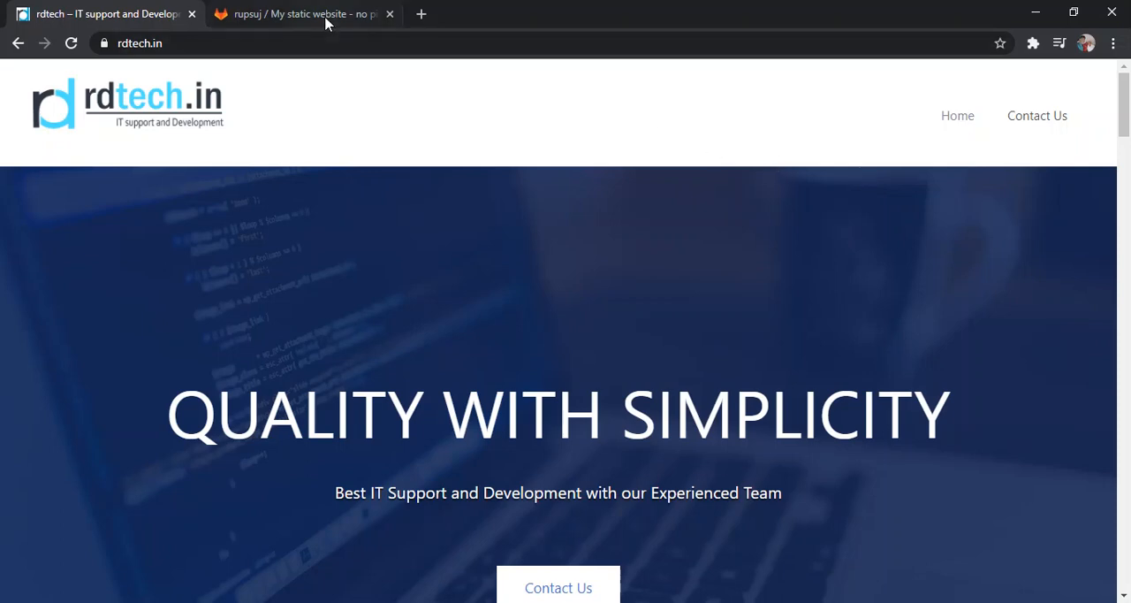
mouse_move(305, 13)
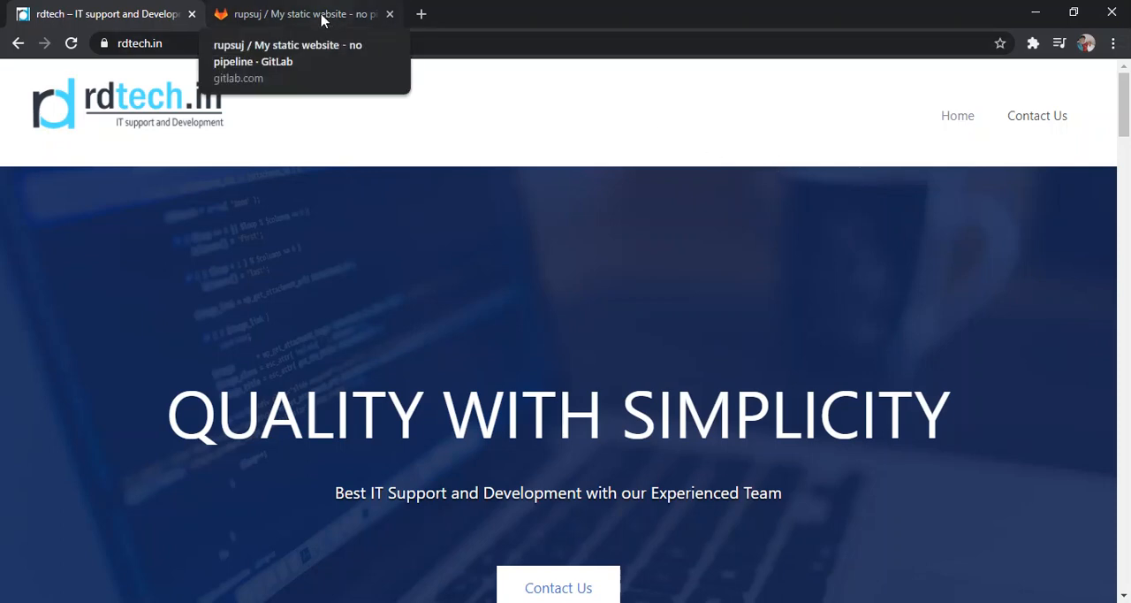
Step: Switch to the GitLab tab for the 'My static website - no pipeline' project
click(305, 14)
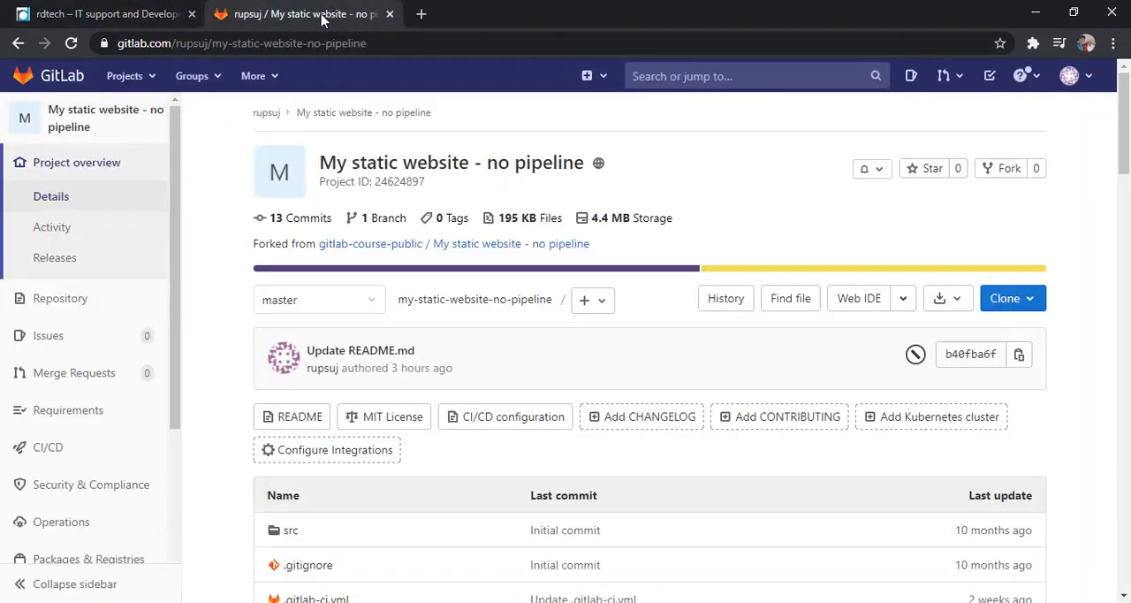
mouse_move(305, 166)
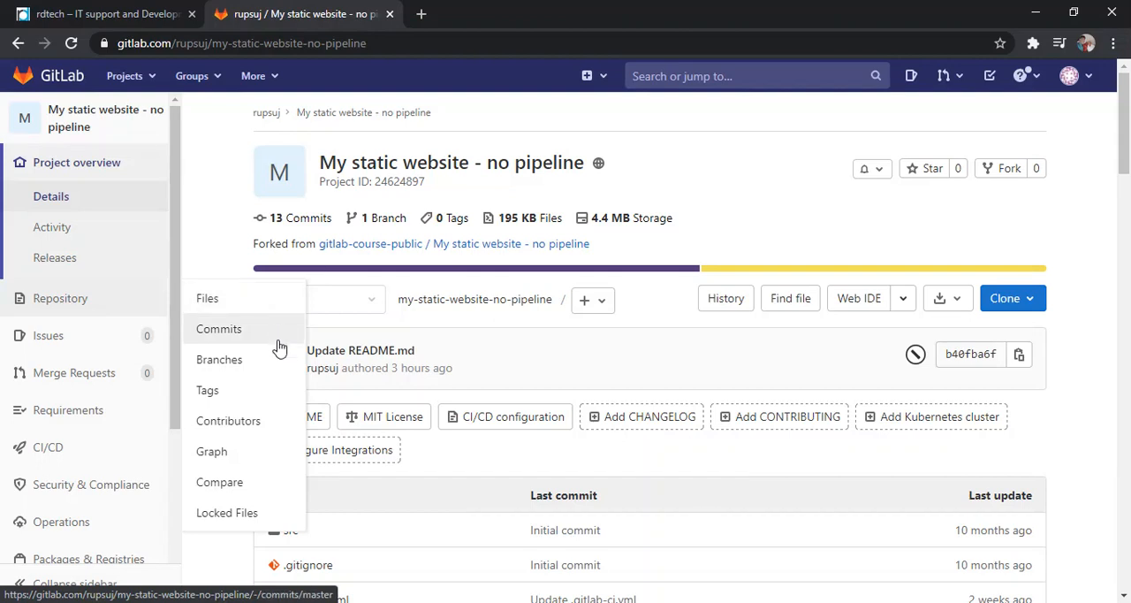
Step: Inspect the Update README.md commit's diff adding the buggy-commit note, then return to commits
click(218, 329)
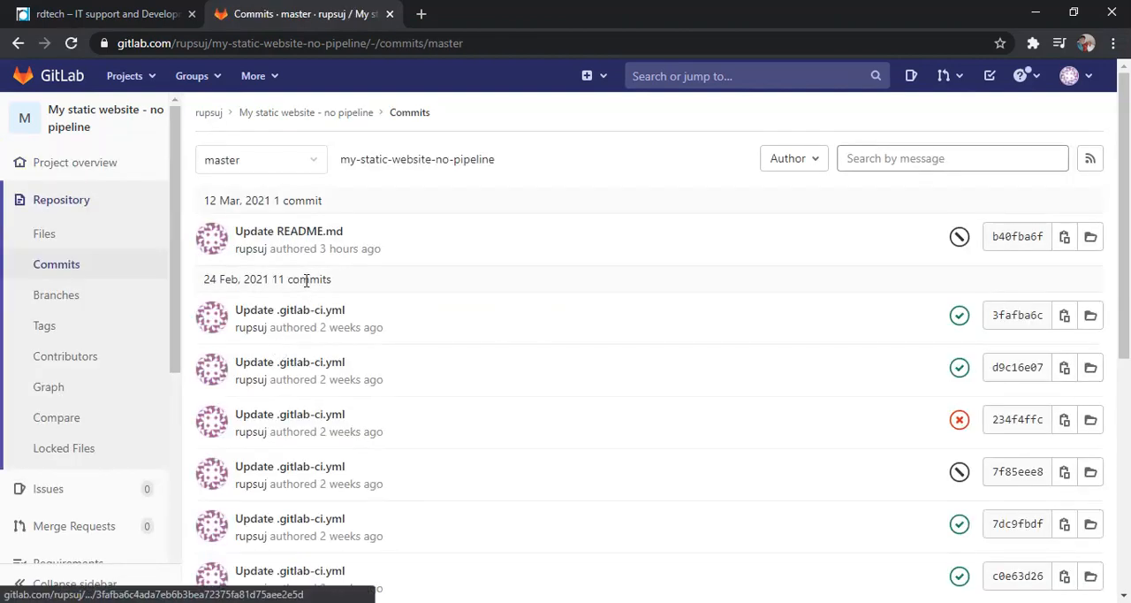
mouse_move(358, 249)
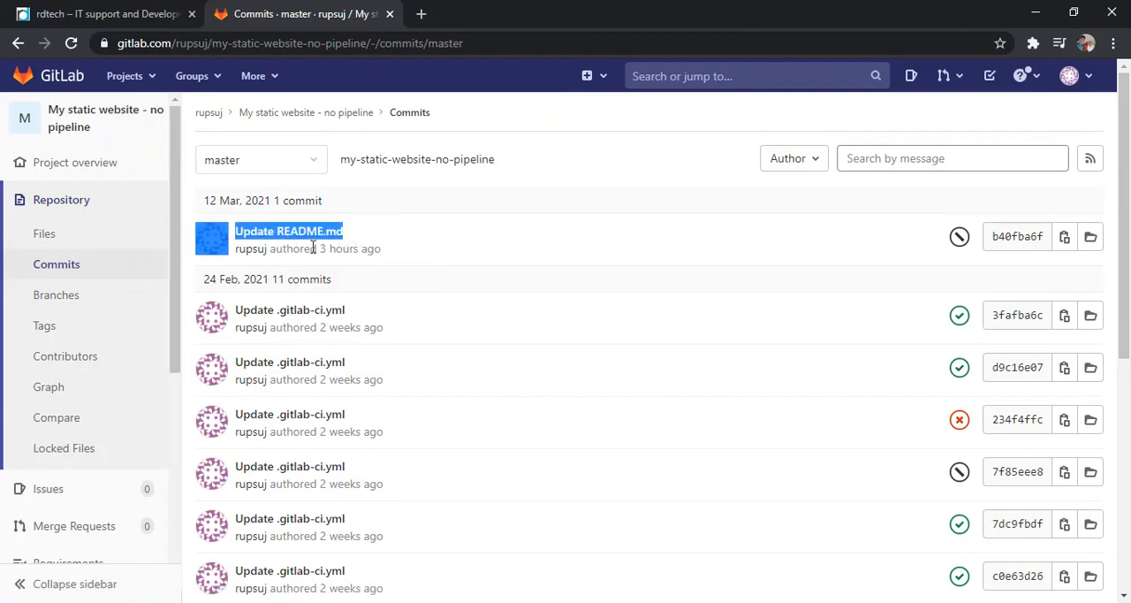
mouse_move(369, 316)
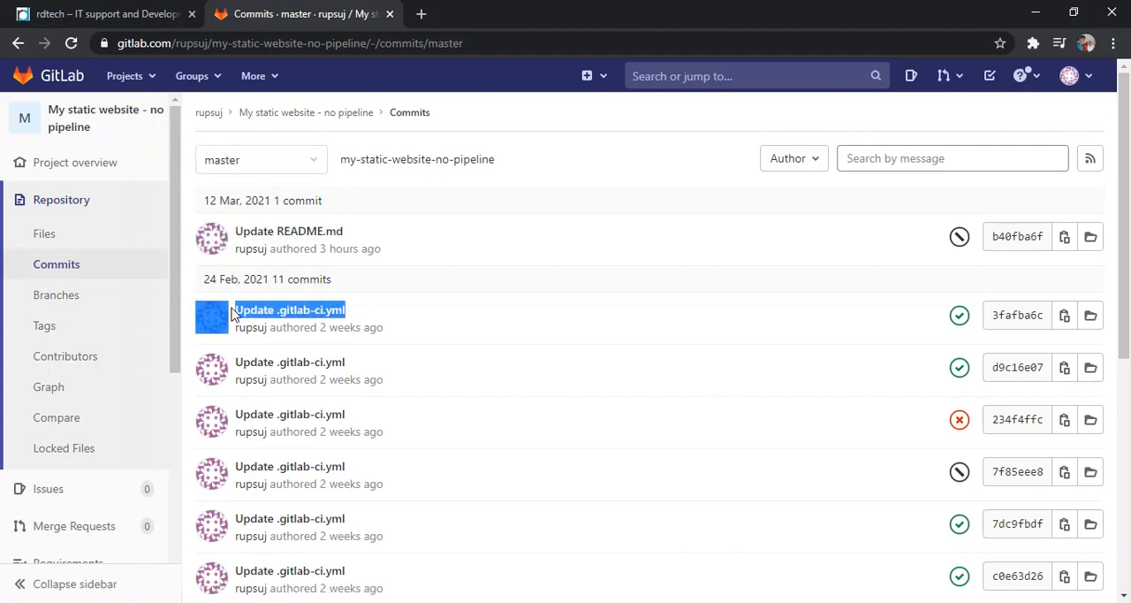
click(289, 231)
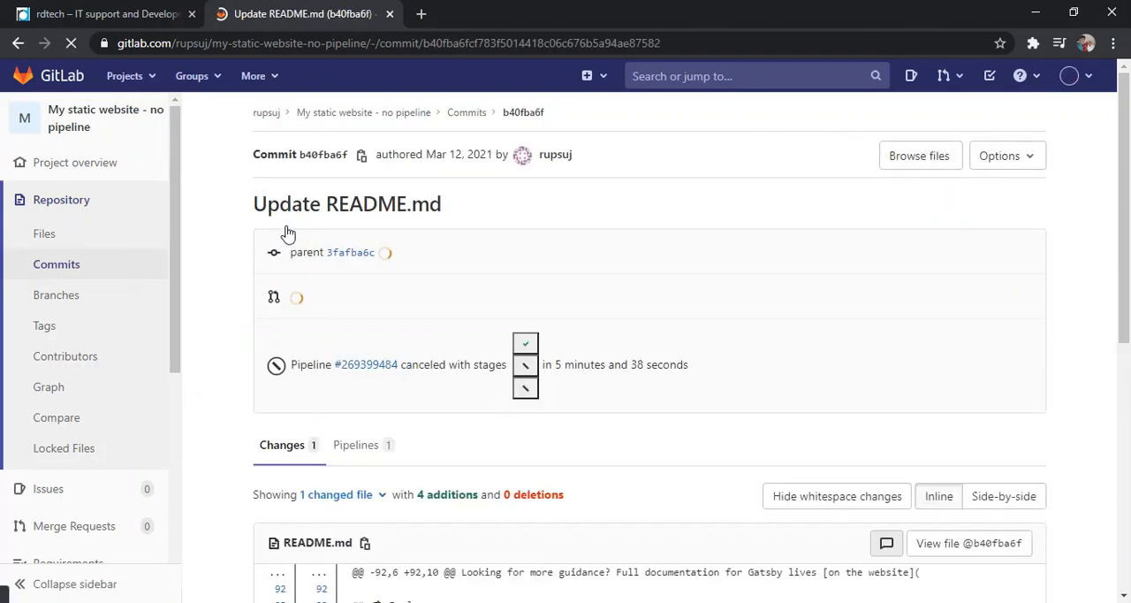
scroll(down, 3)
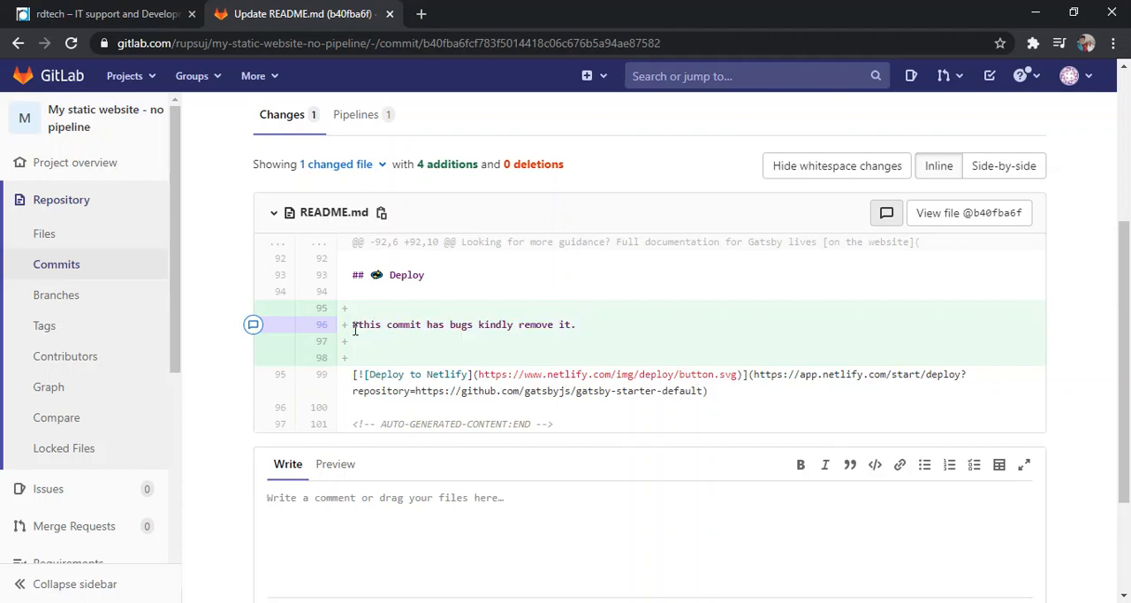
click(57, 264)
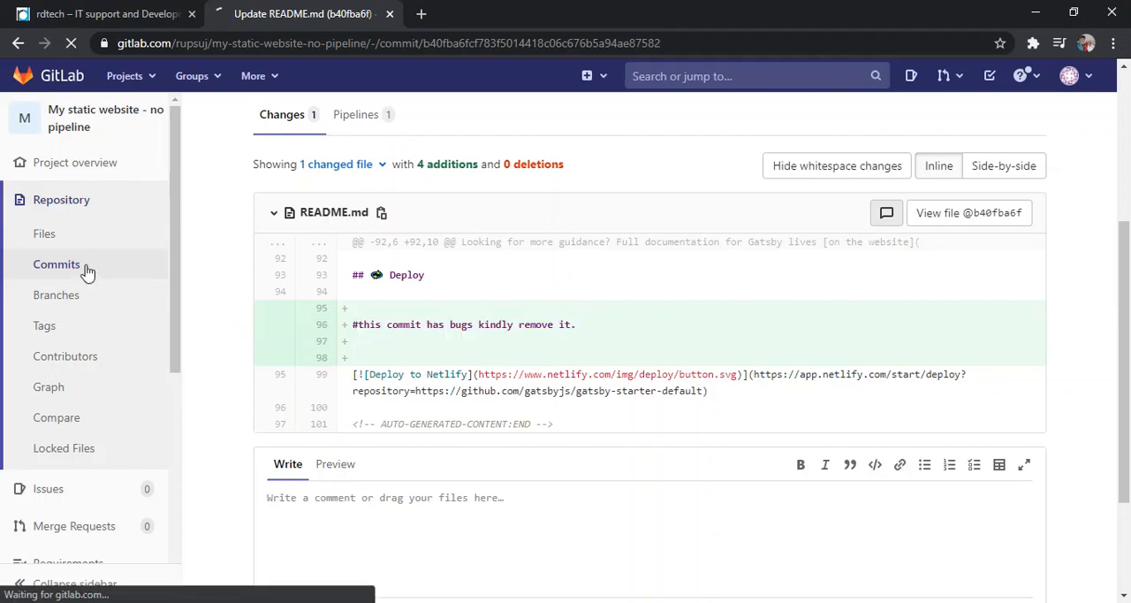
Step: Launch Git Bash Here from the empty 'revert changes' folder
click(56, 264)
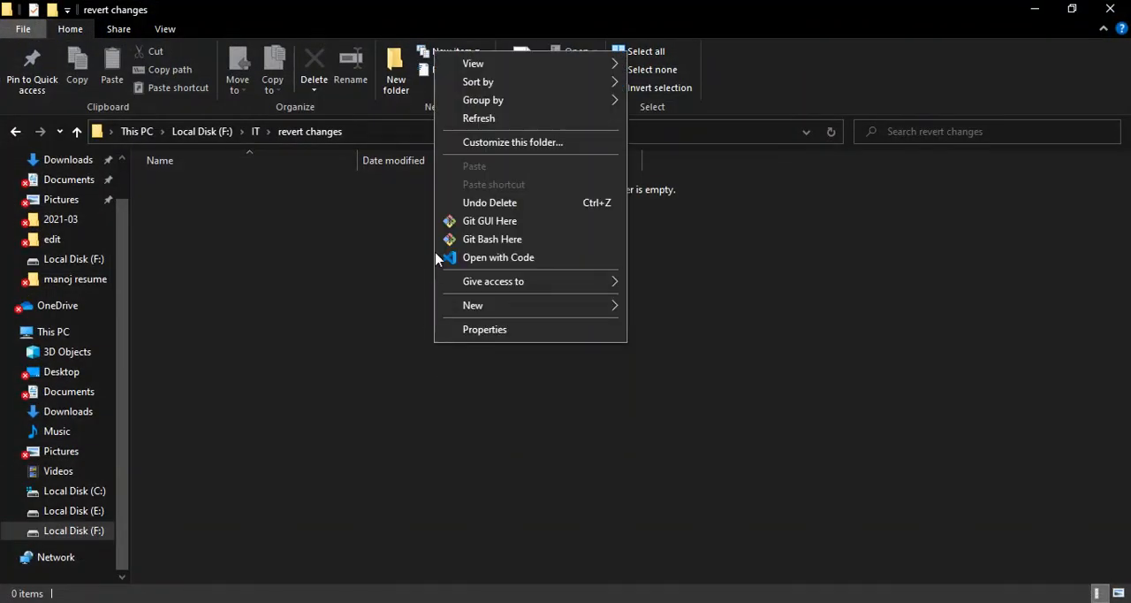
mouse_move(409, 208)
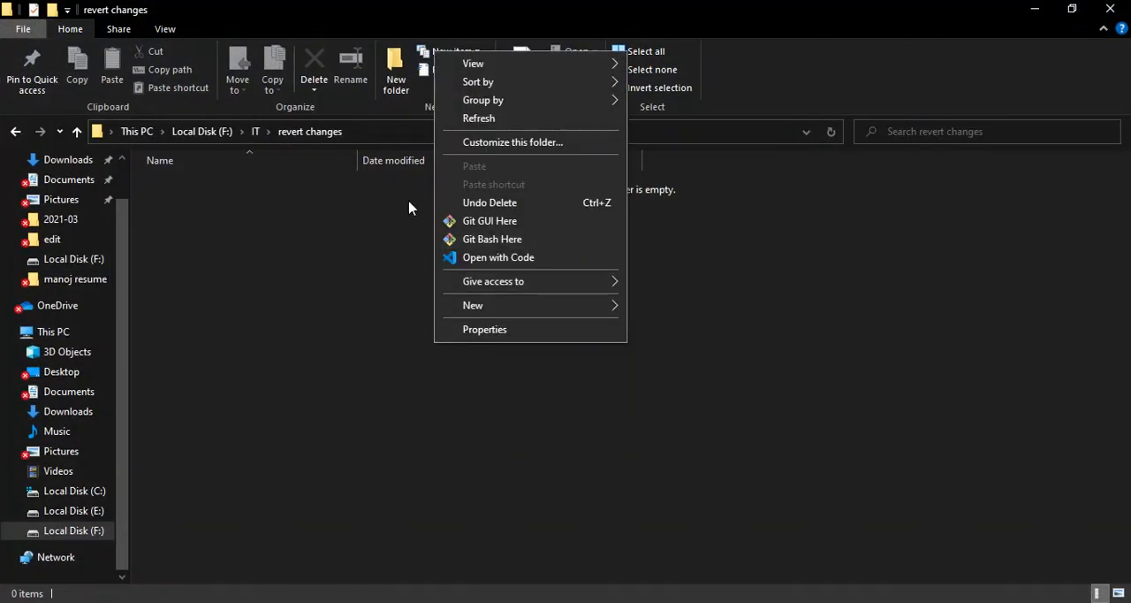
mouse_move(554, 250)
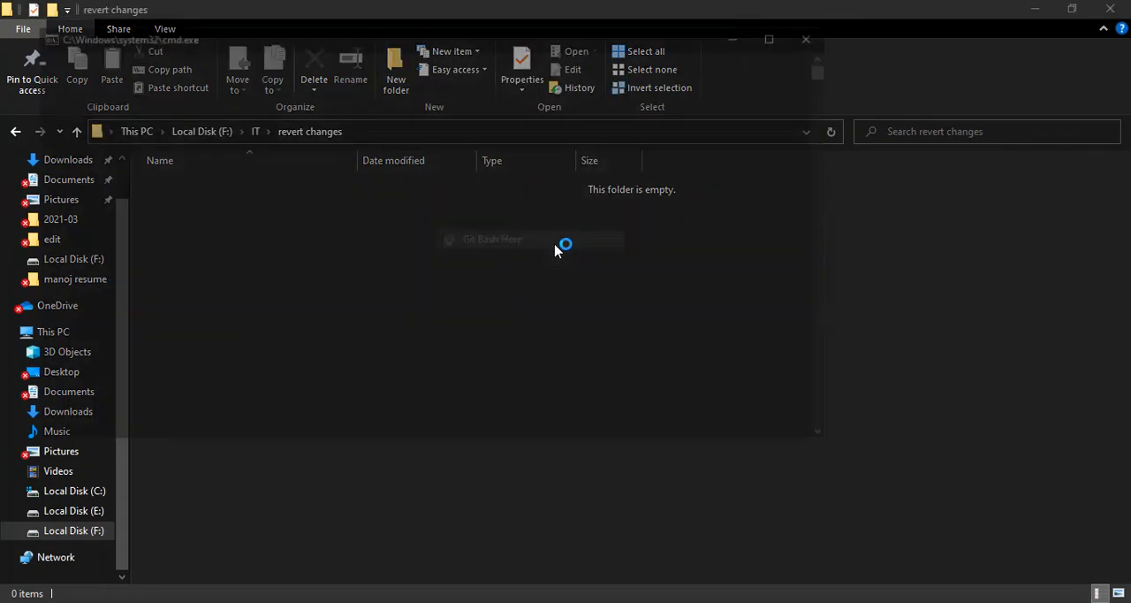
click(492, 239)
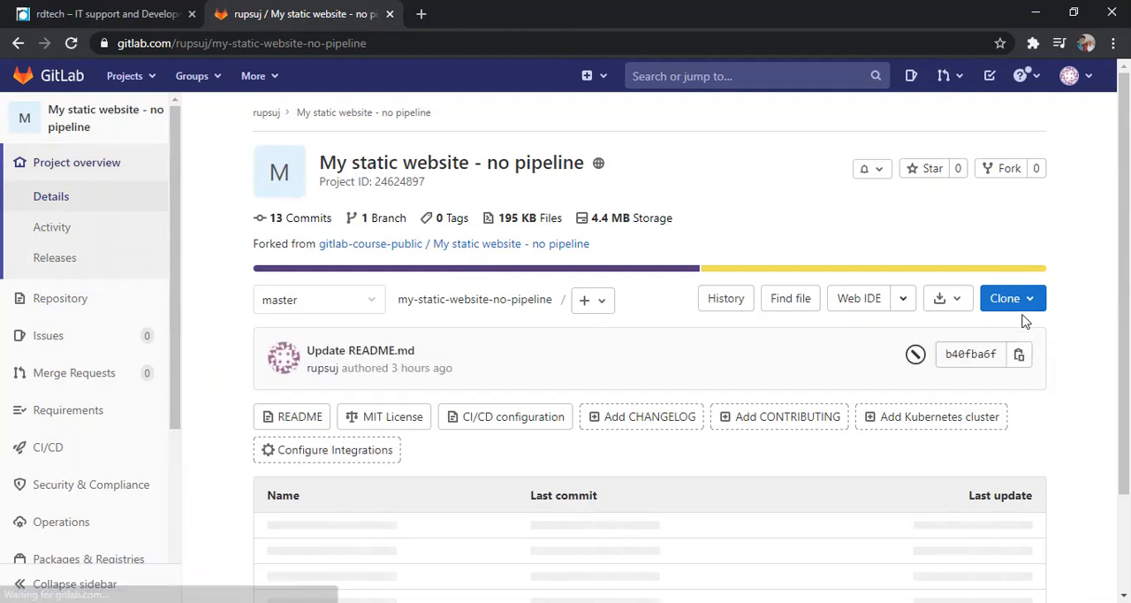
click(1005, 298)
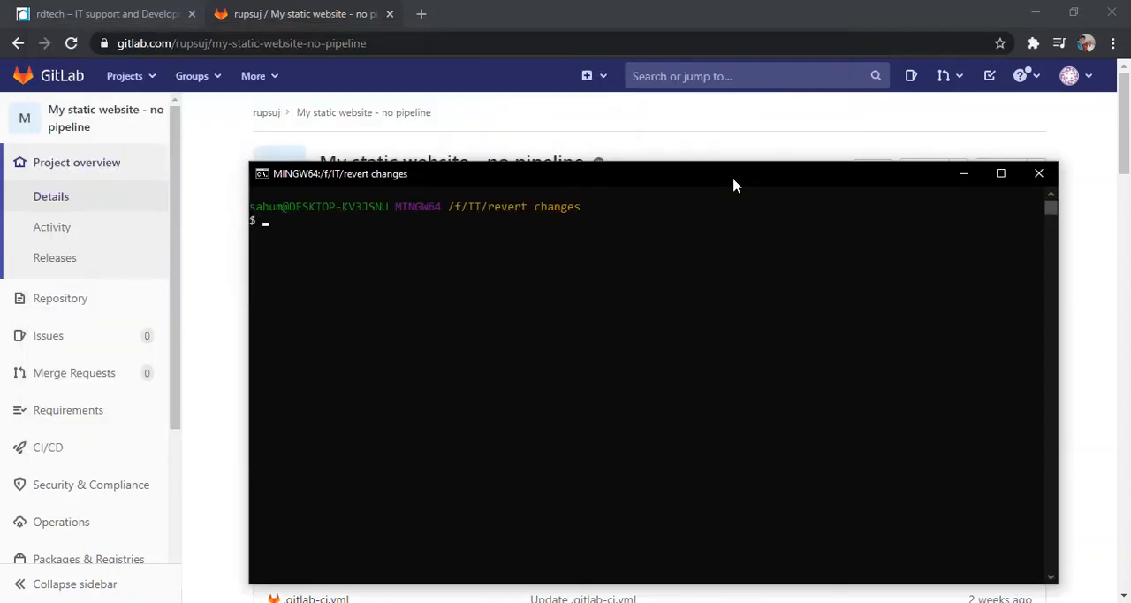
text(git)
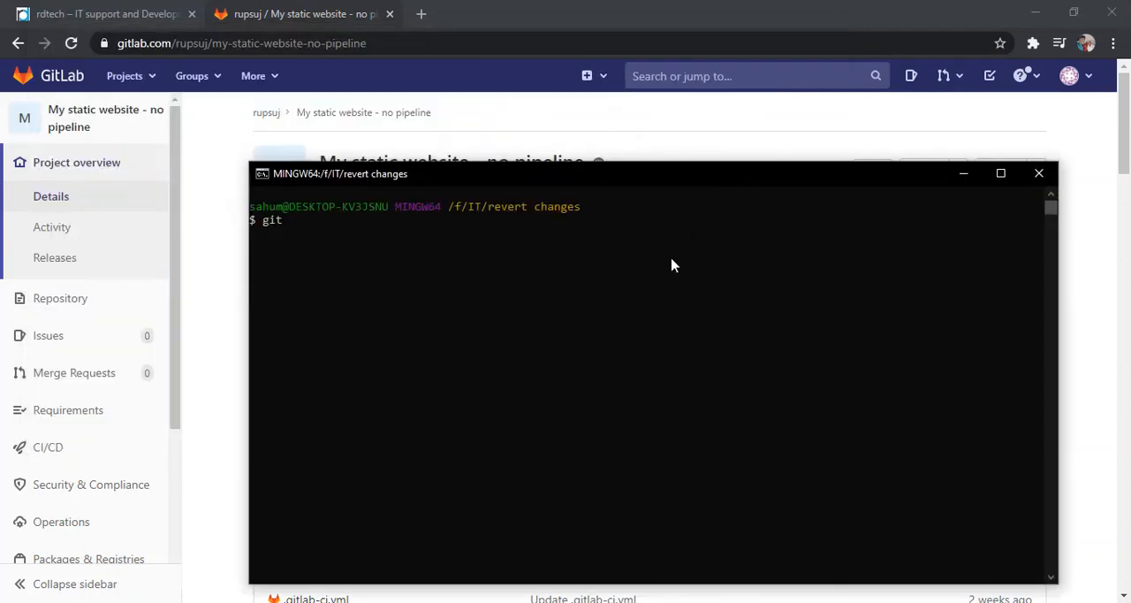
text(clone)
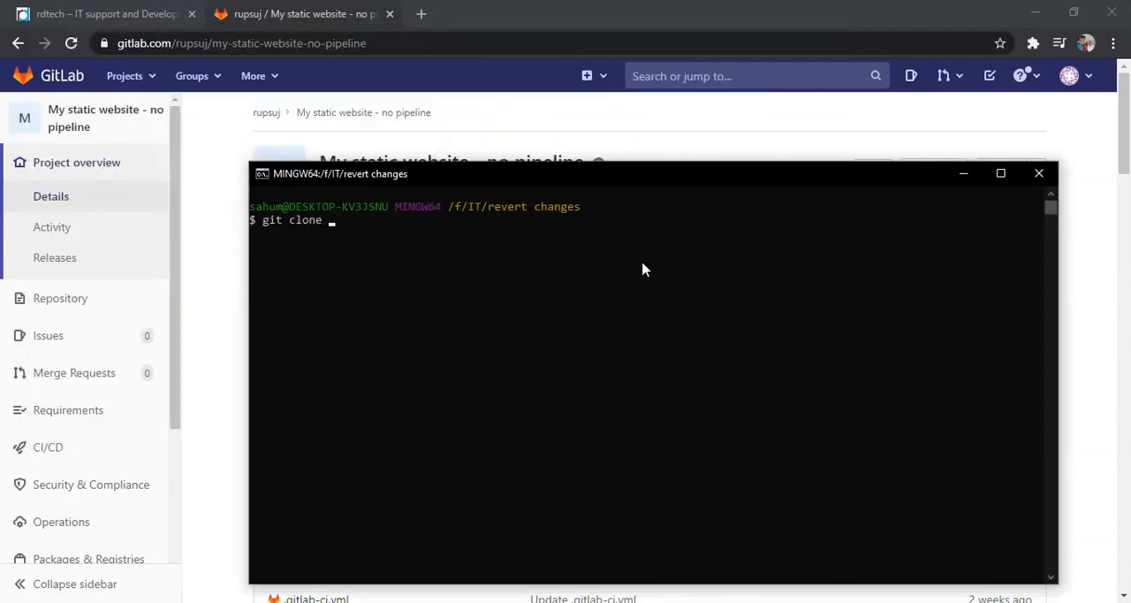
text(https://gitlab.com/rupsuj/my-static-website-no-pipeline.git)
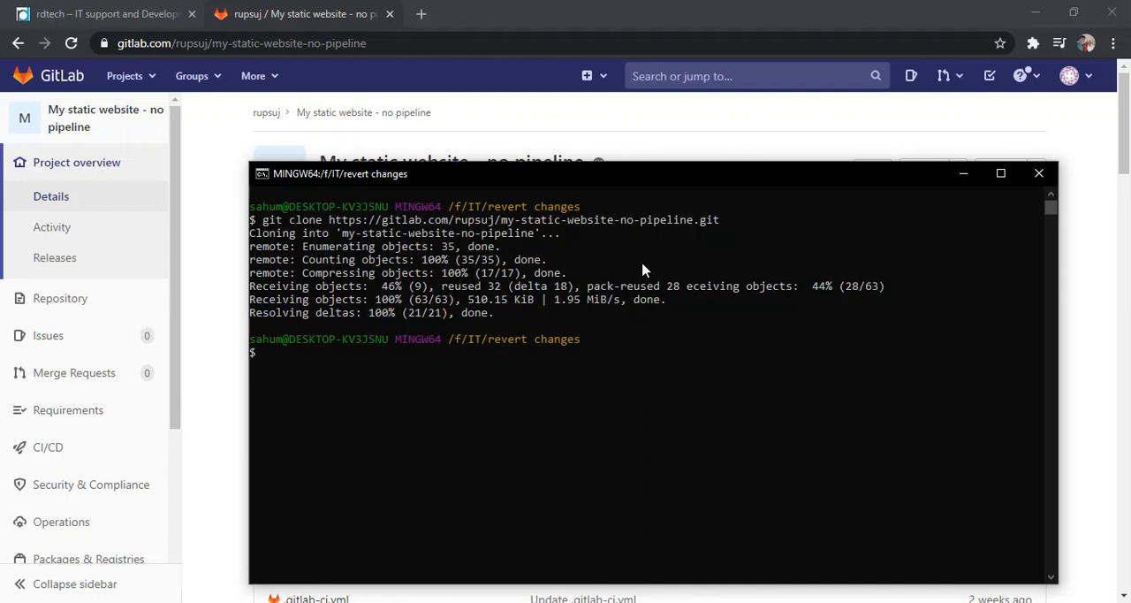
text(cd)
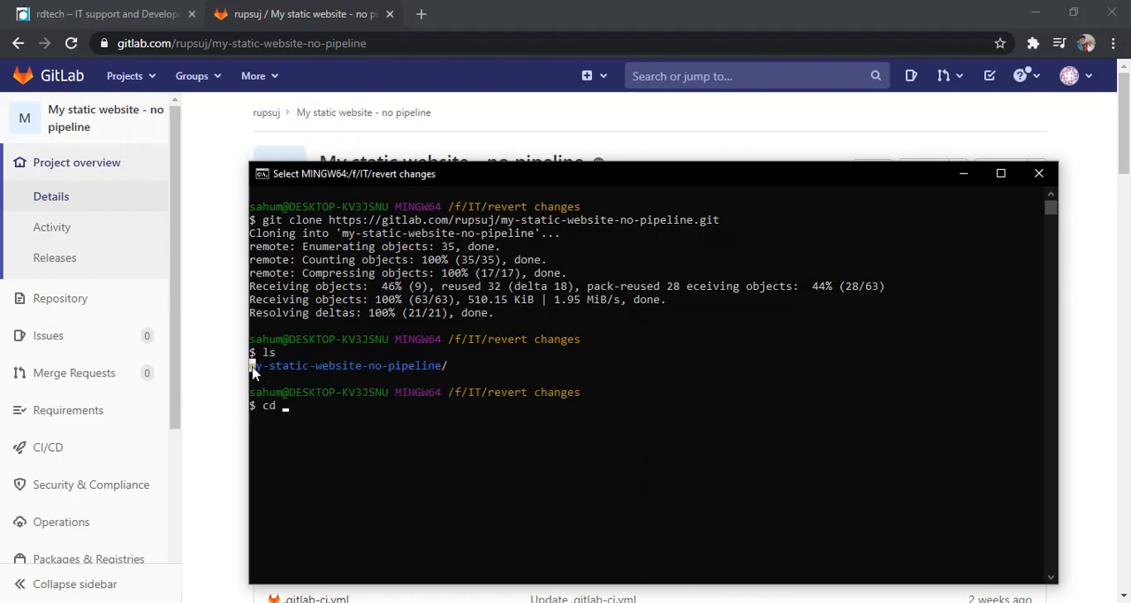
text(my-static-website-no-pipeline/)
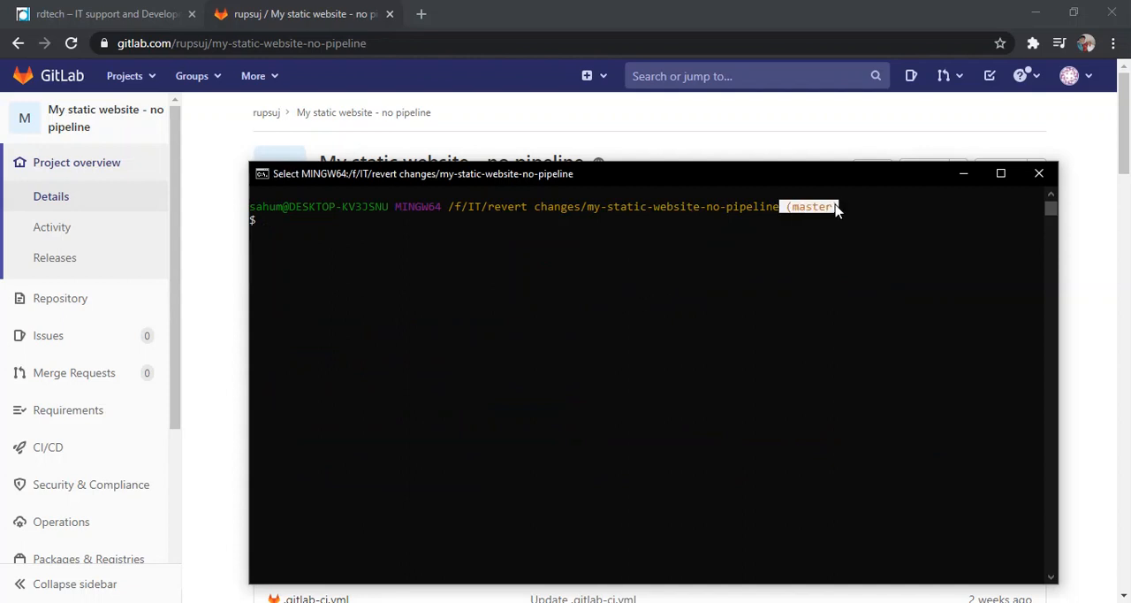
drag(422, 173, 512, 224)
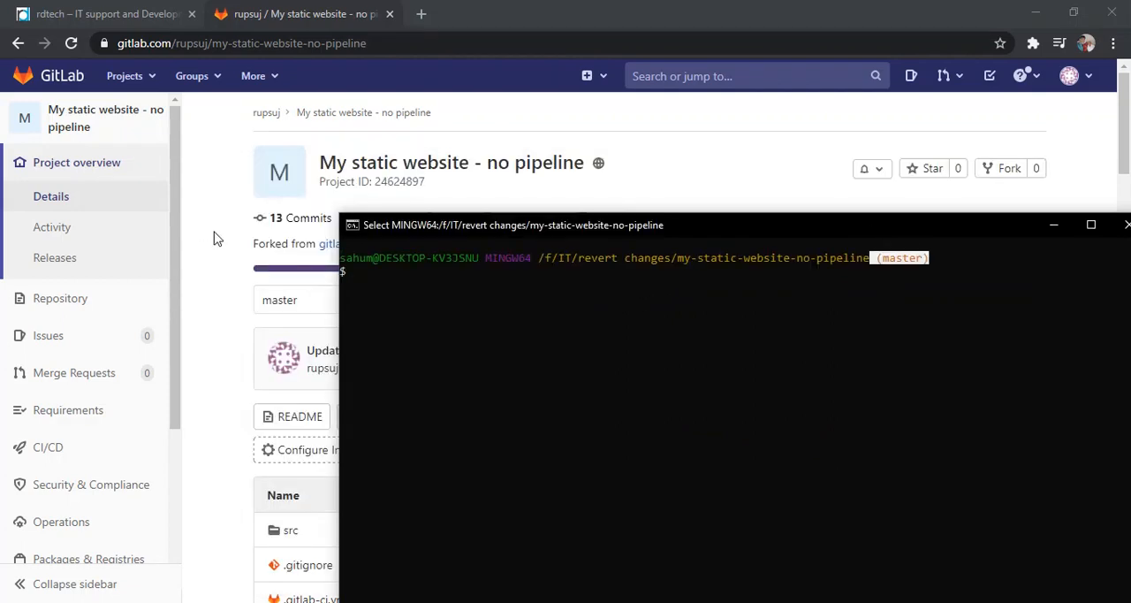
Step: Run 'code .' in the repository folder to open it in Visual Studio Code
click(318, 299)
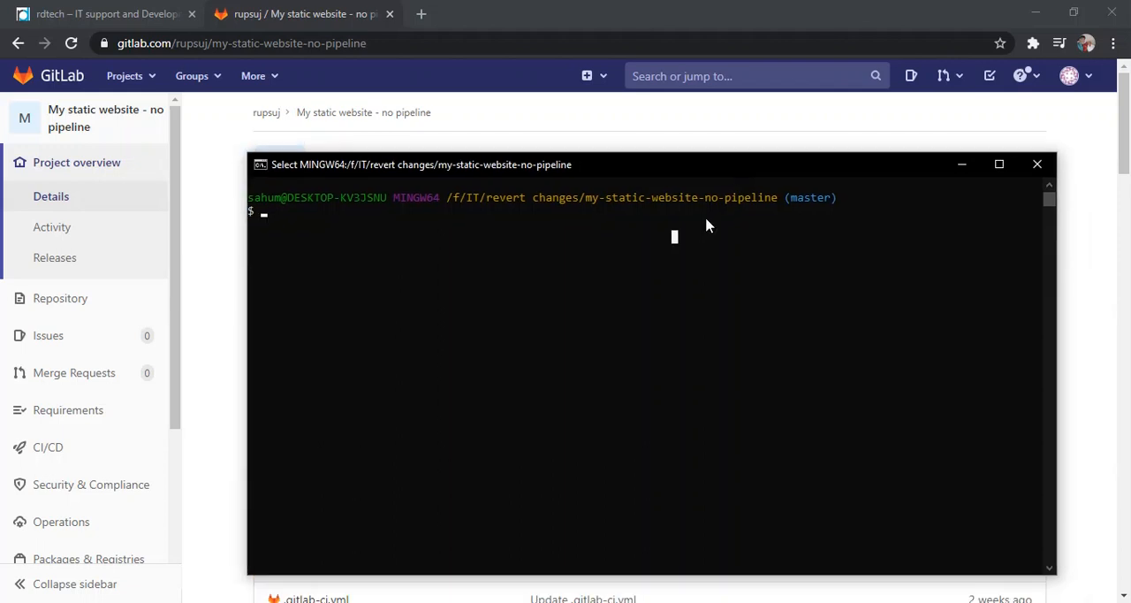
text(git)
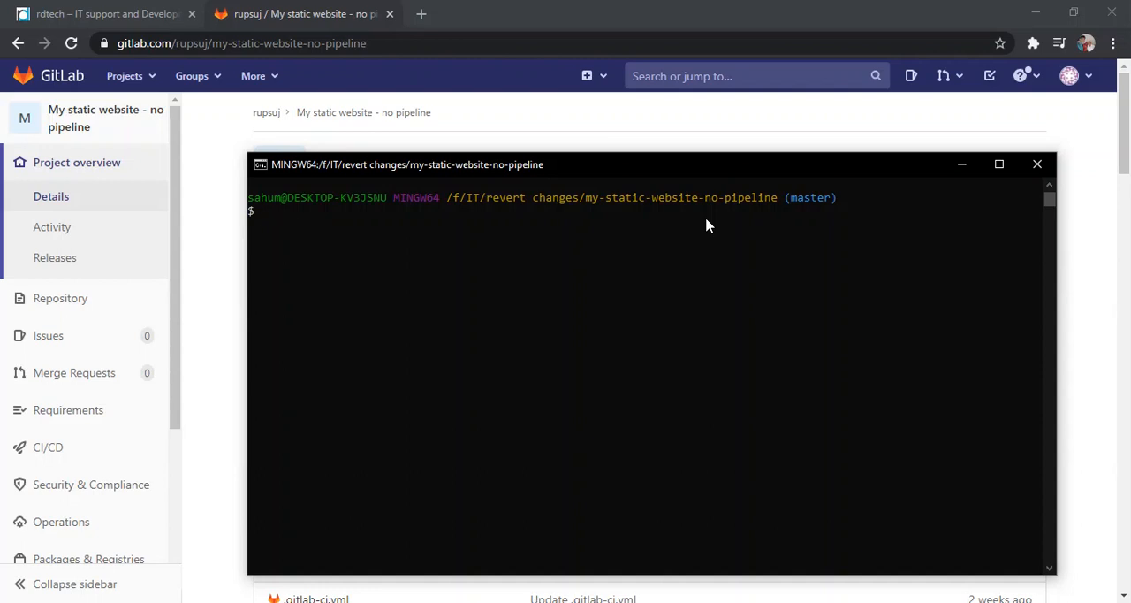
text(co)
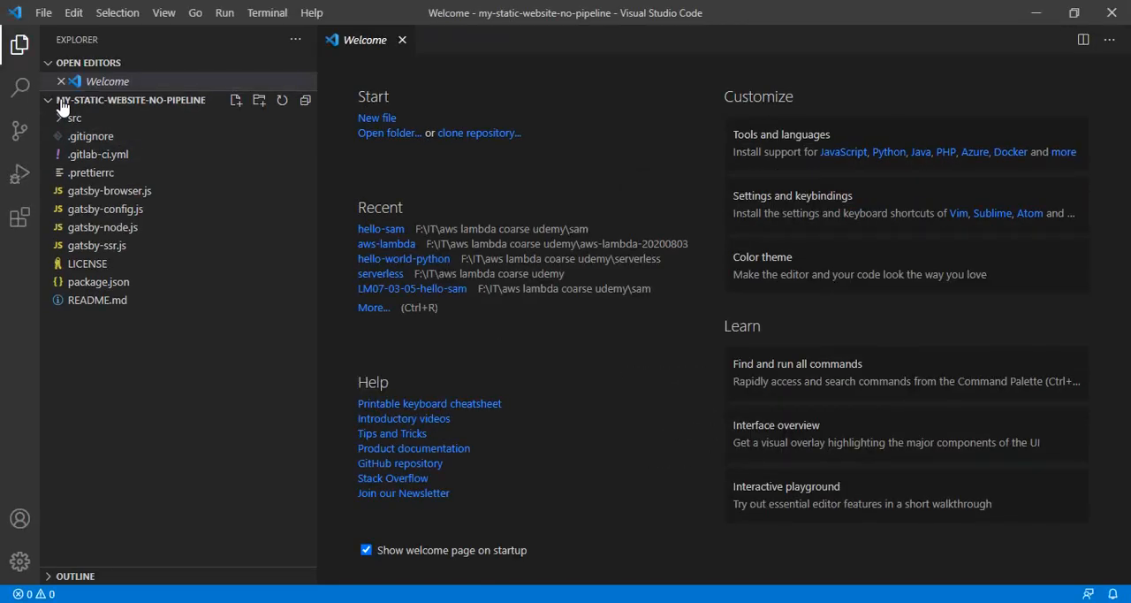
Step: Open README.md and scroll down to the 'this commit has bugs kindly remove it' note
click(402, 40)
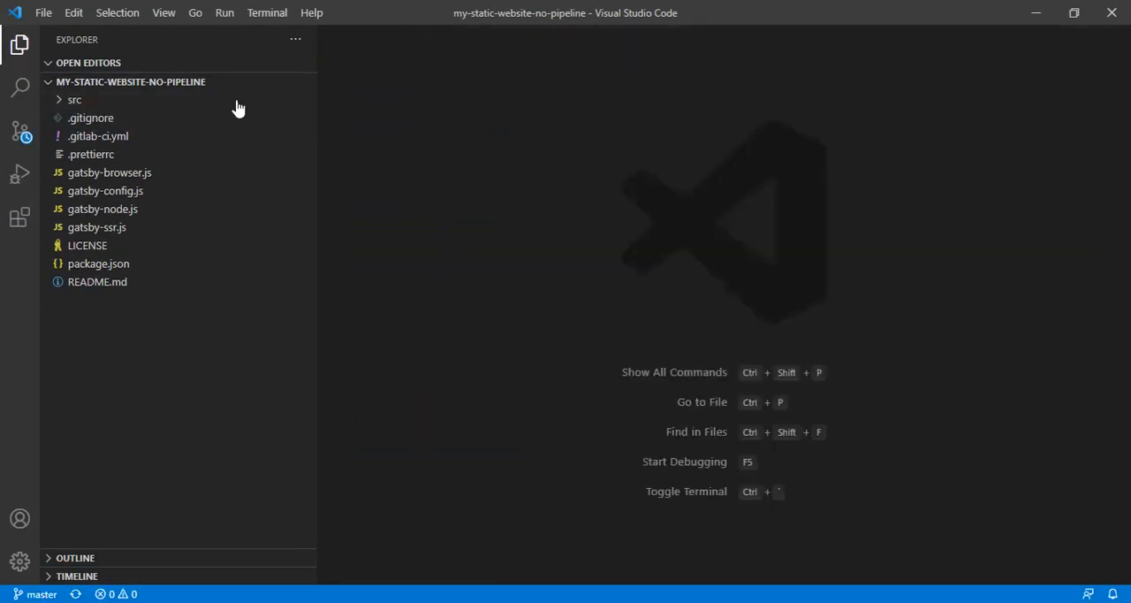
click(75, 99)
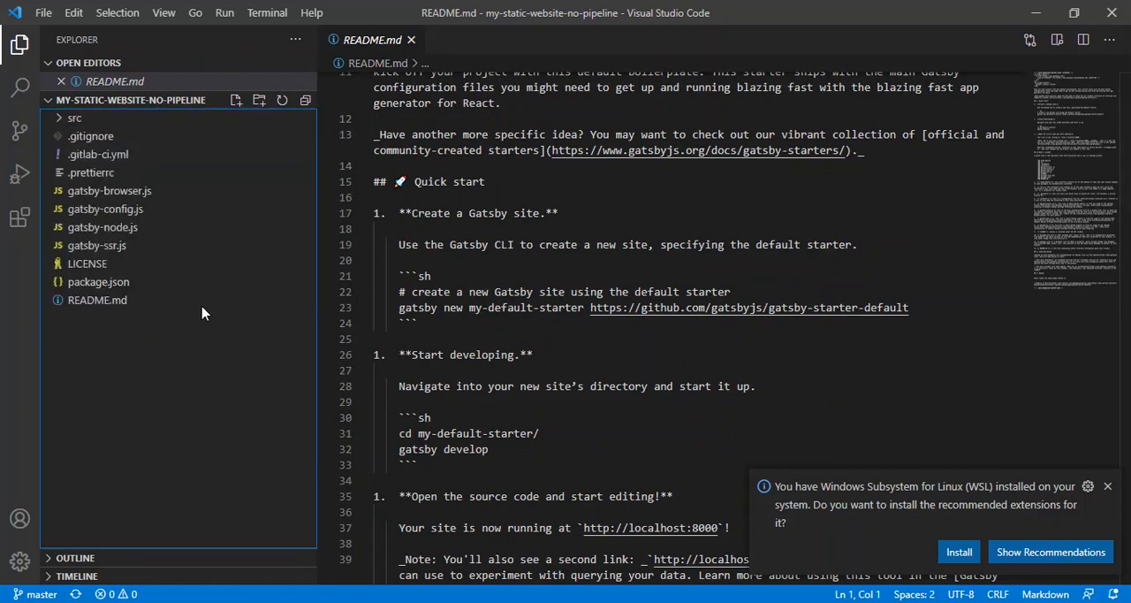
scroll(down, 3)
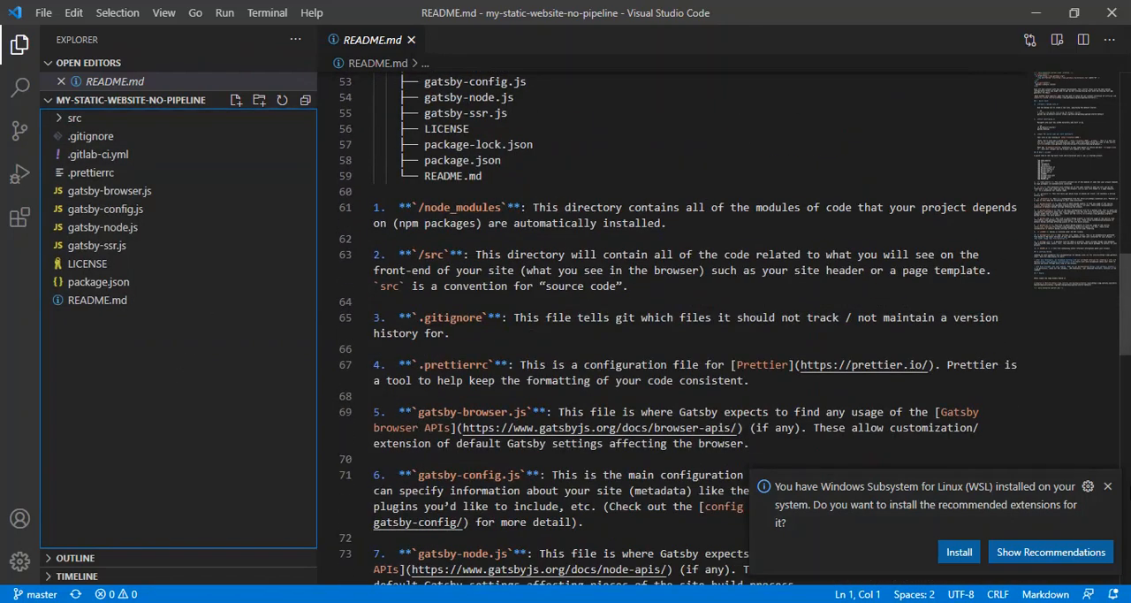
scroll(down, 3)
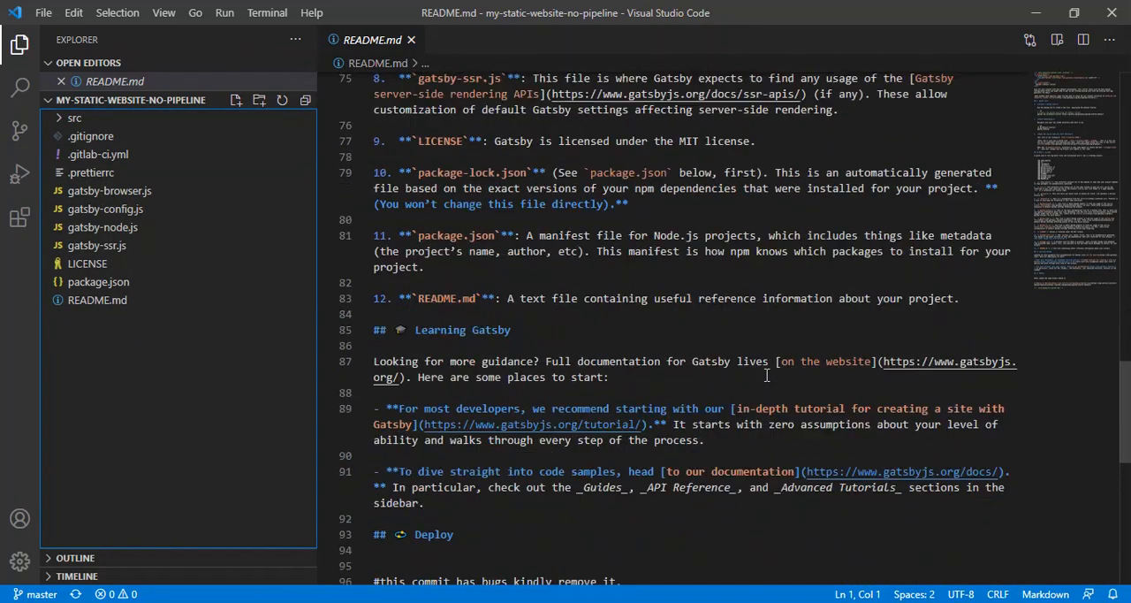
scroll(down, 3)
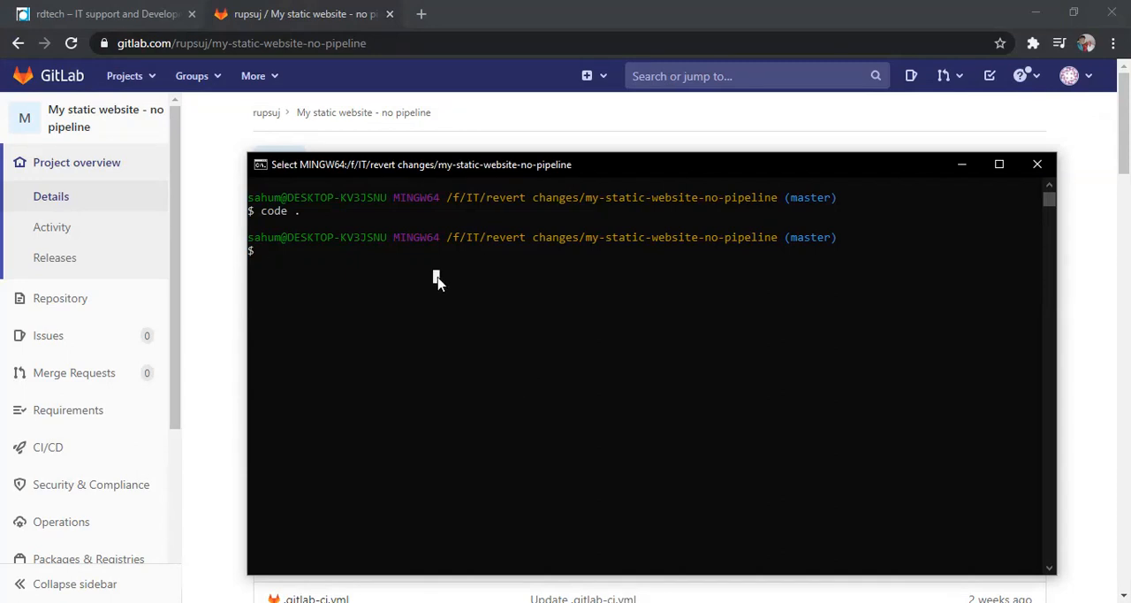
mouse_move(95, 189)
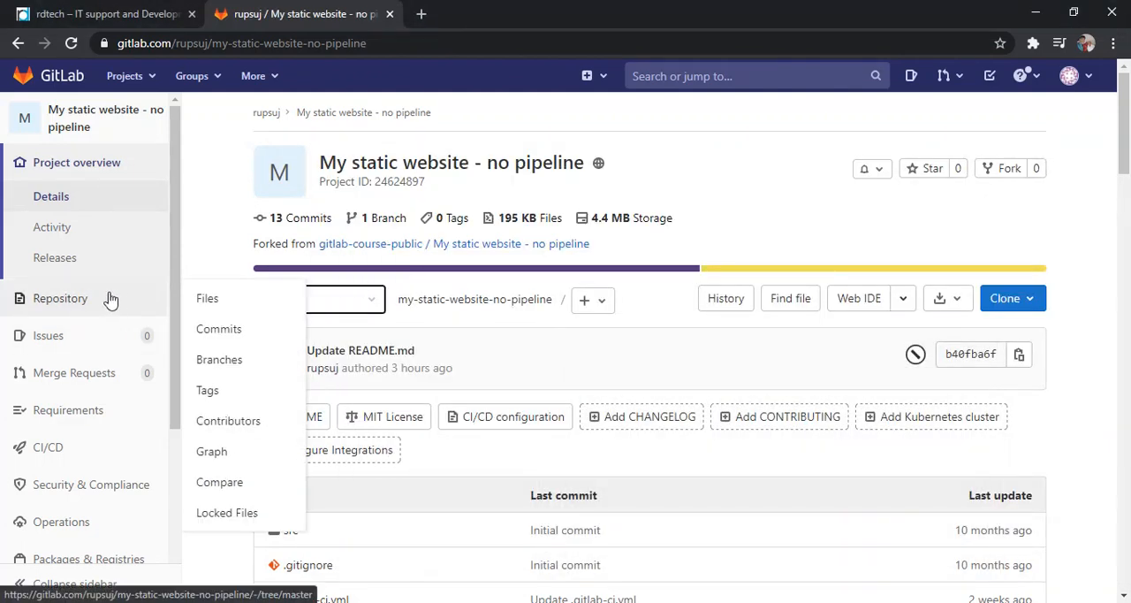
Step: Show the master branch's commit list via Repository > Commits
click(218, 328)
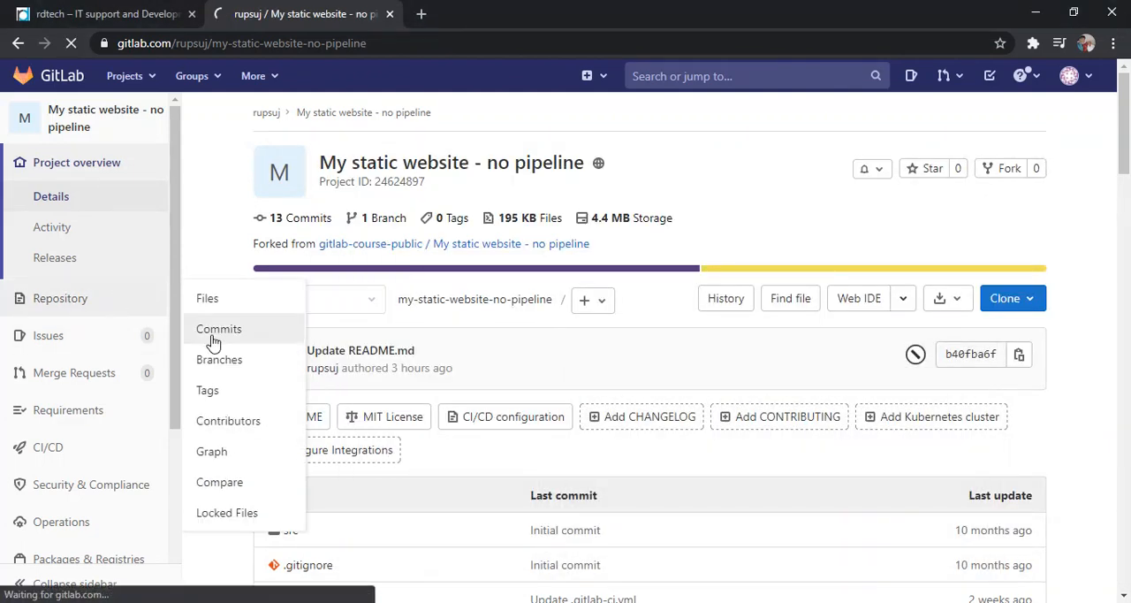
click(218, 329)
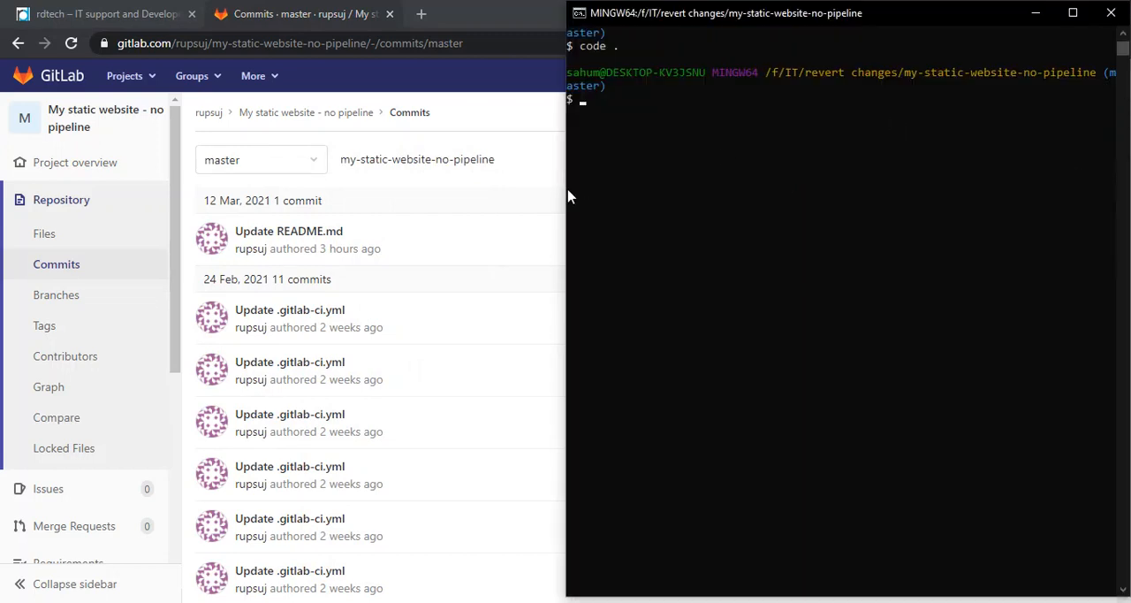
mouse_move(565, 188)
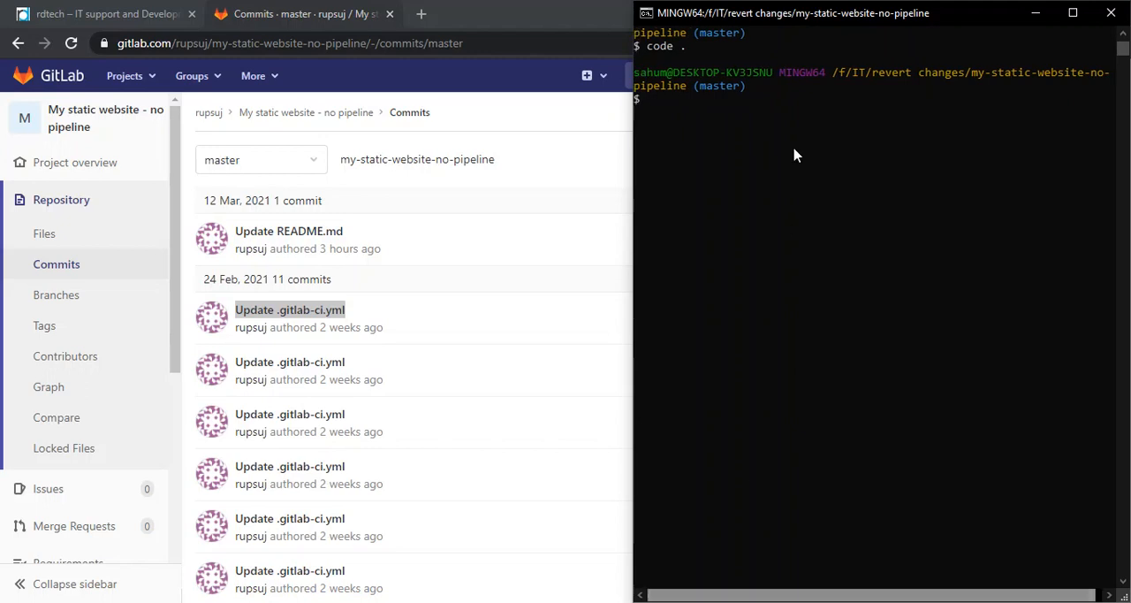
mouse_move(786, 147)
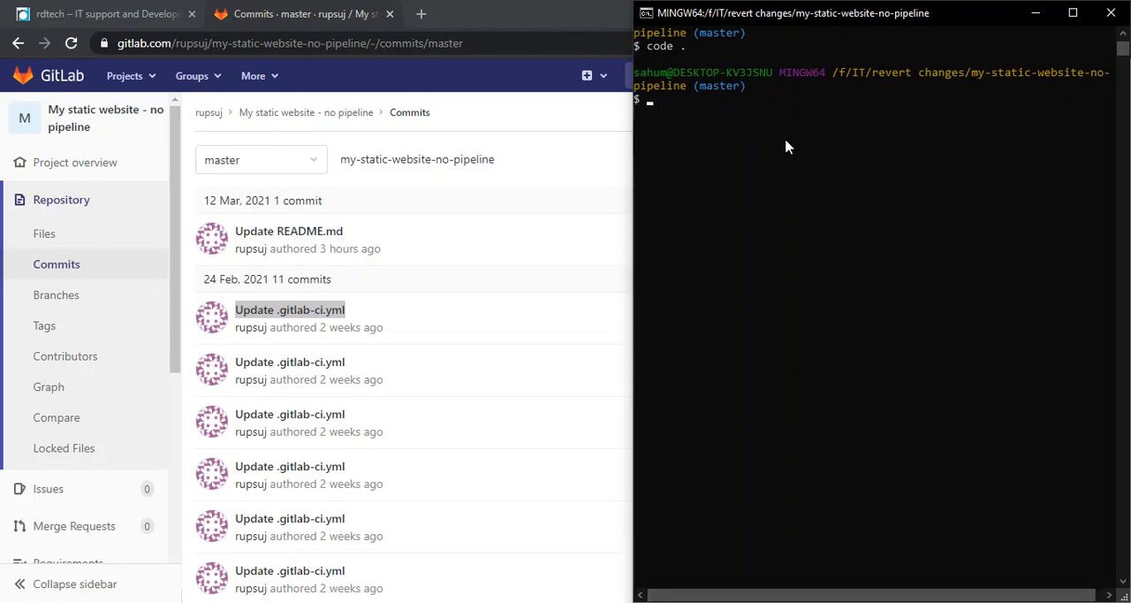
Step: Check git status and hard-reset master to commit 3fafba6c (Update .gitlab-ci.yml)
text(git status)
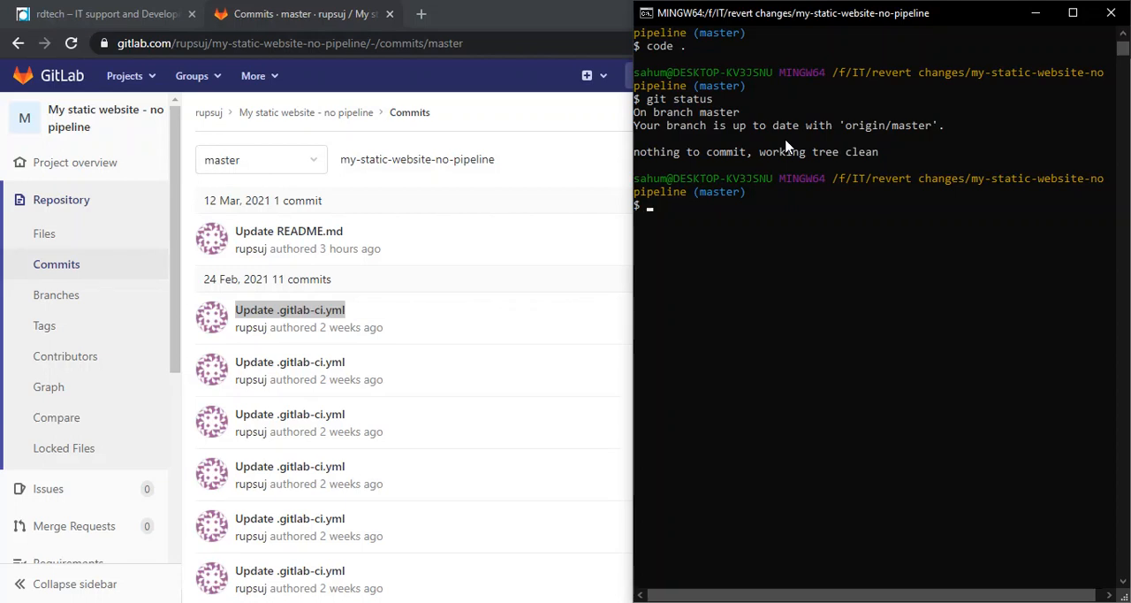
text(git)
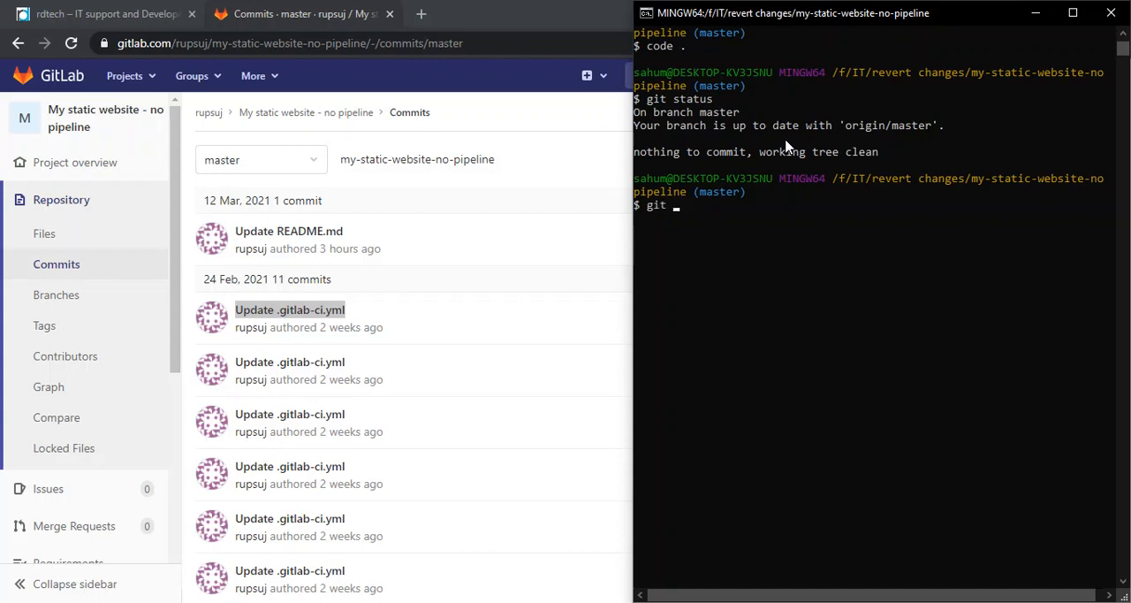
text(reset)
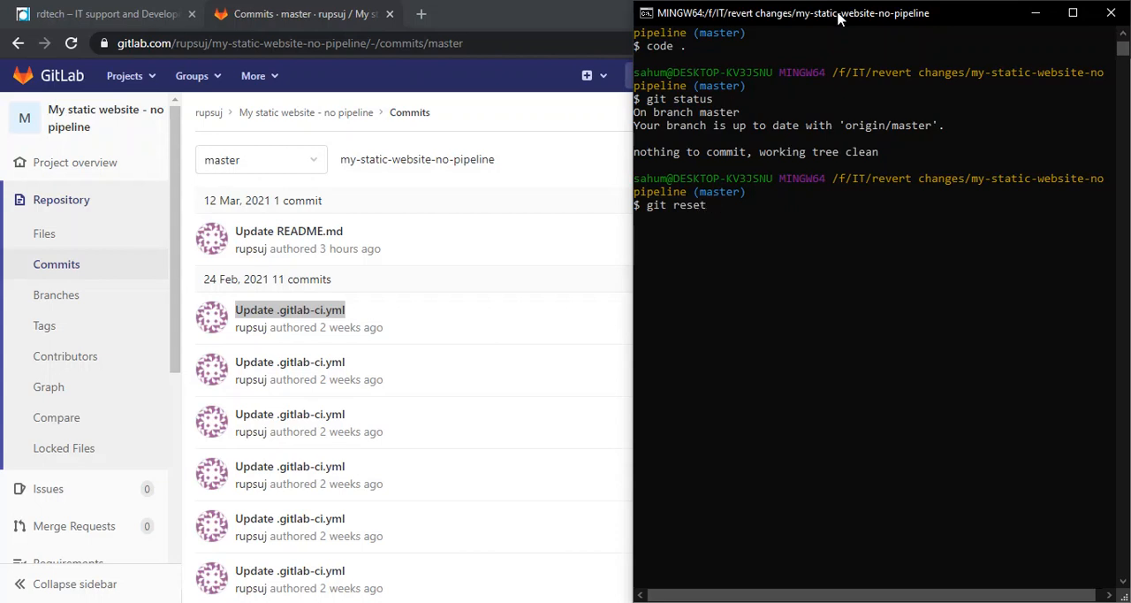
text(--hard)
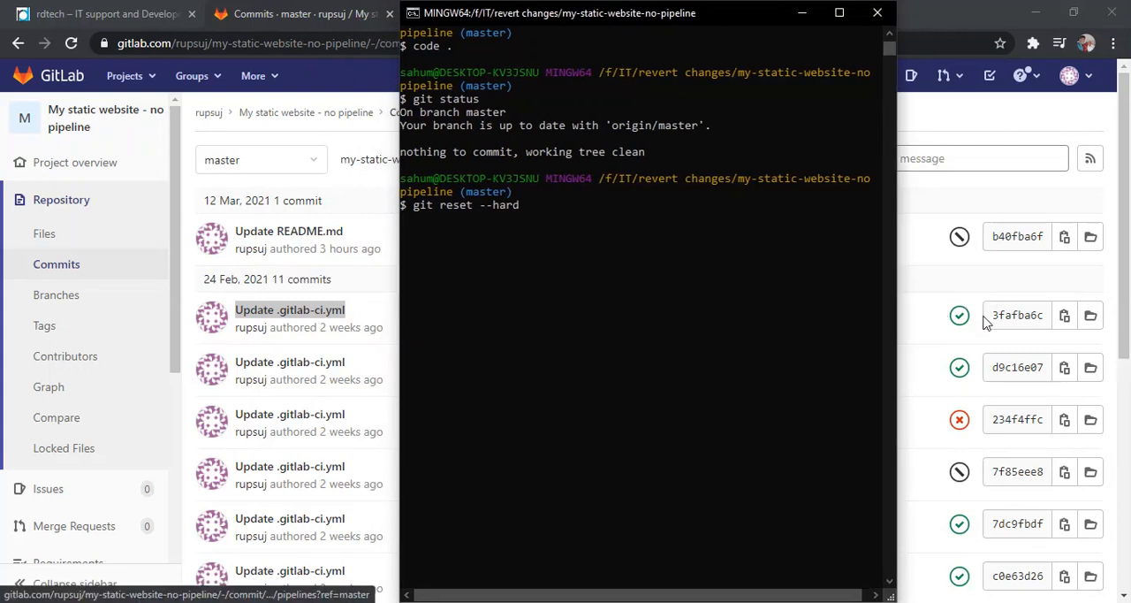
click(1064, 314)
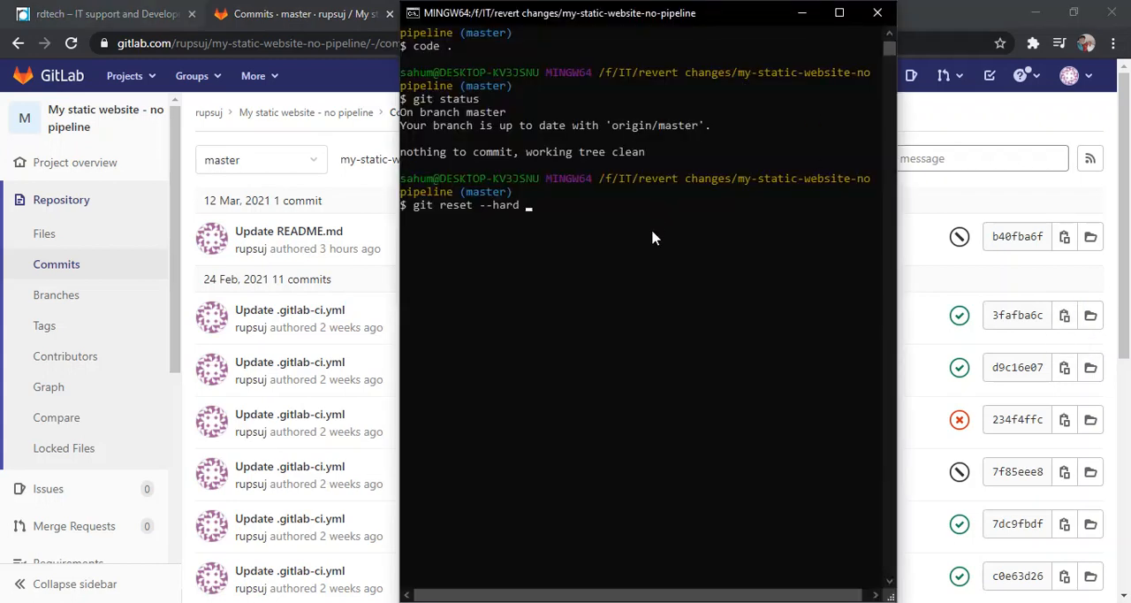
text(3fafba6c4ada7eb6b3bea72375fa81d75aee2e5d)
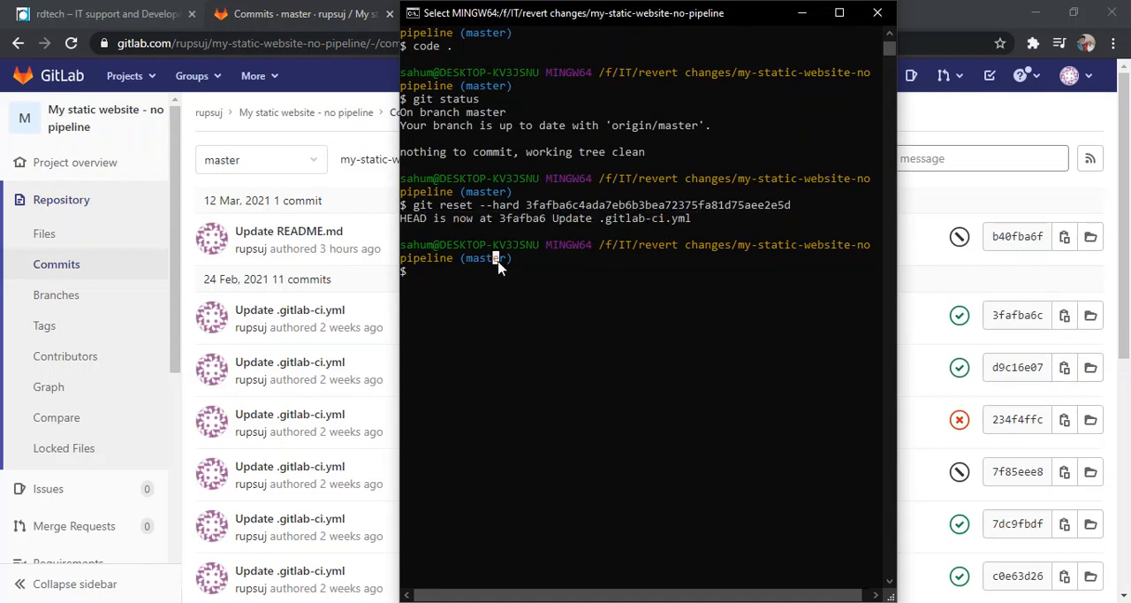
mouse_move(795, 161)
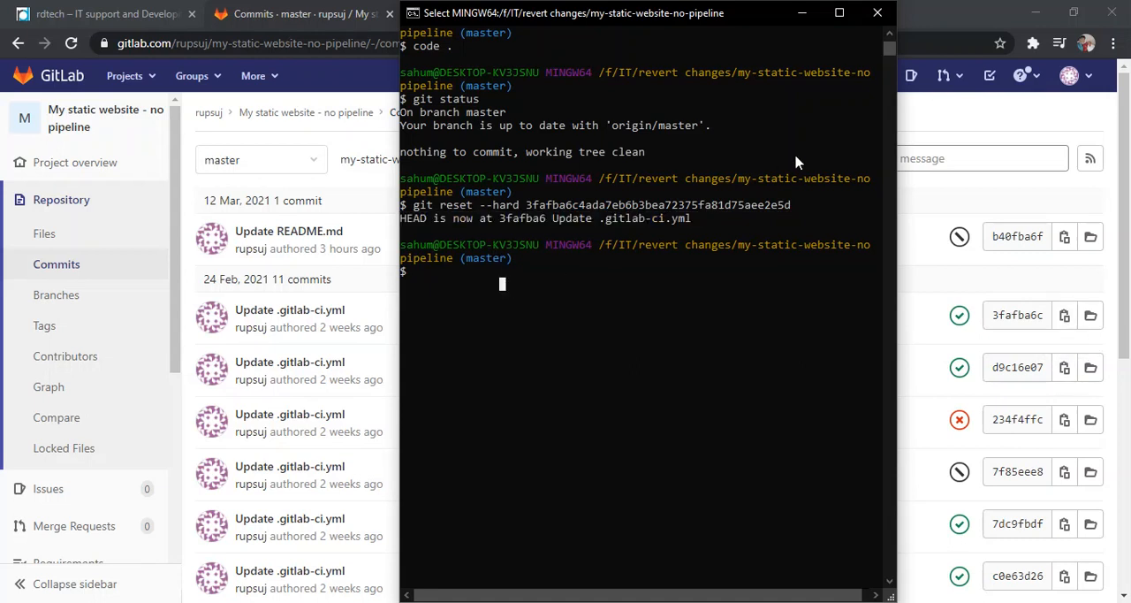
mouse_move(680, 233)
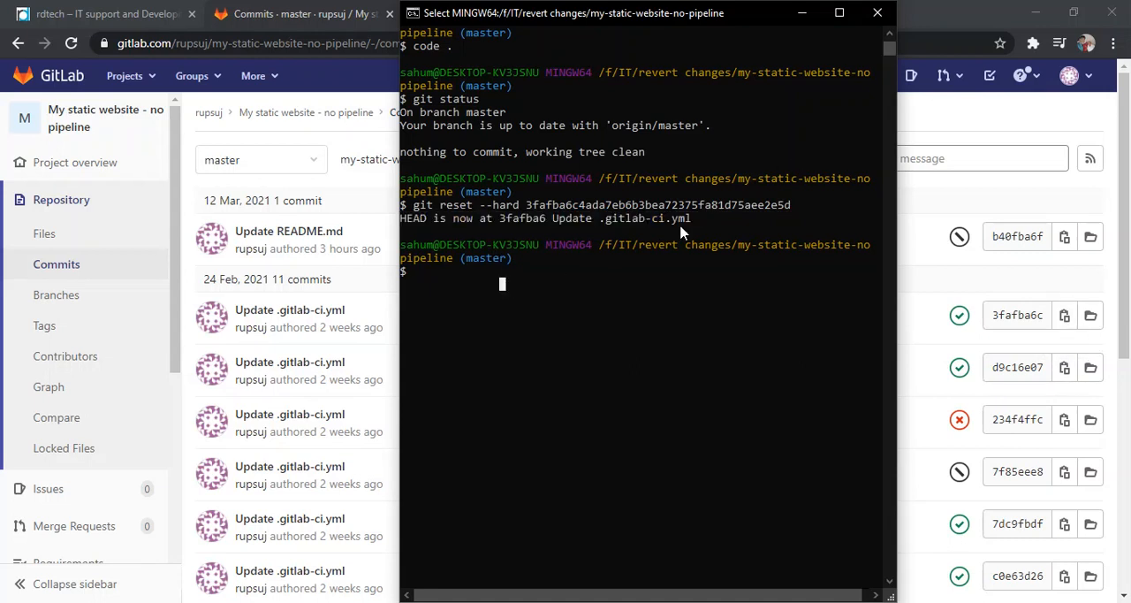
Step: Confirm master is one commit behind origin, then start a git push -f
text(git status)
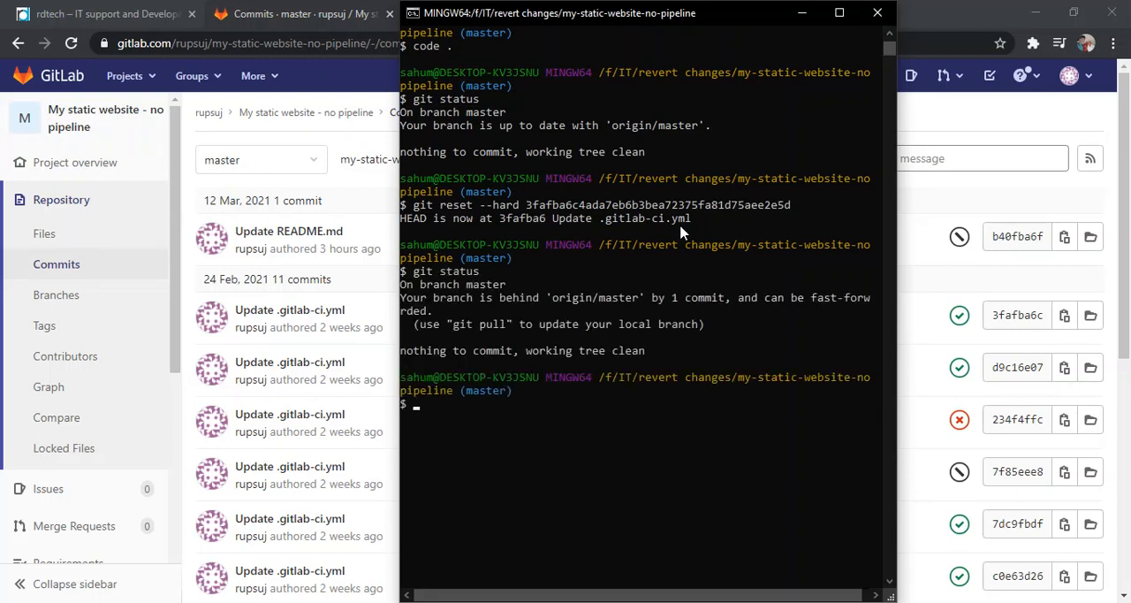
mouse_move(659, 534)
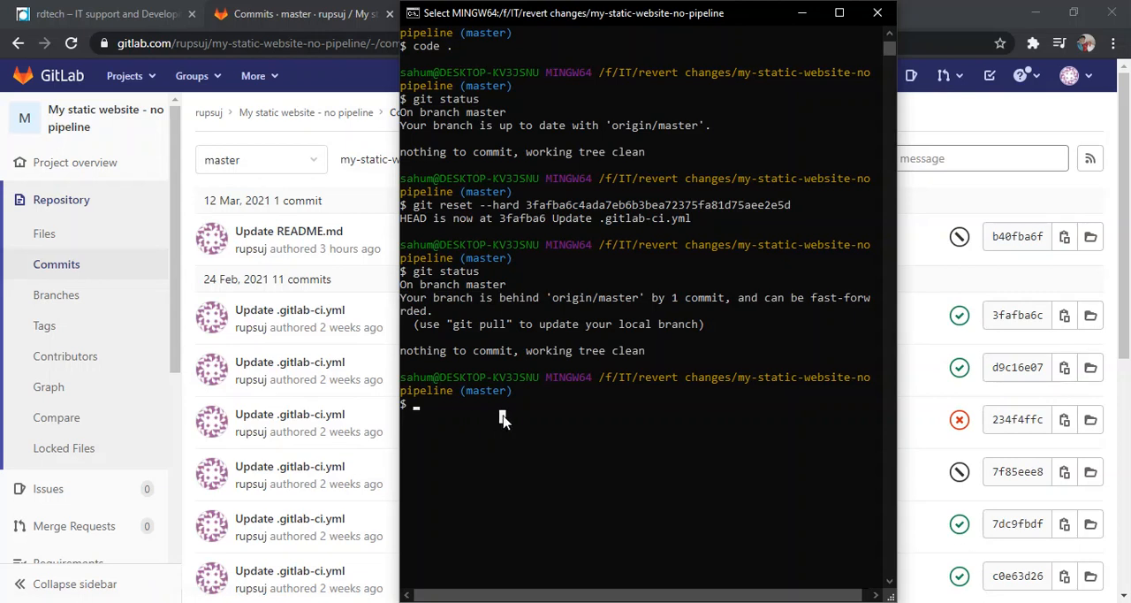
text(g)
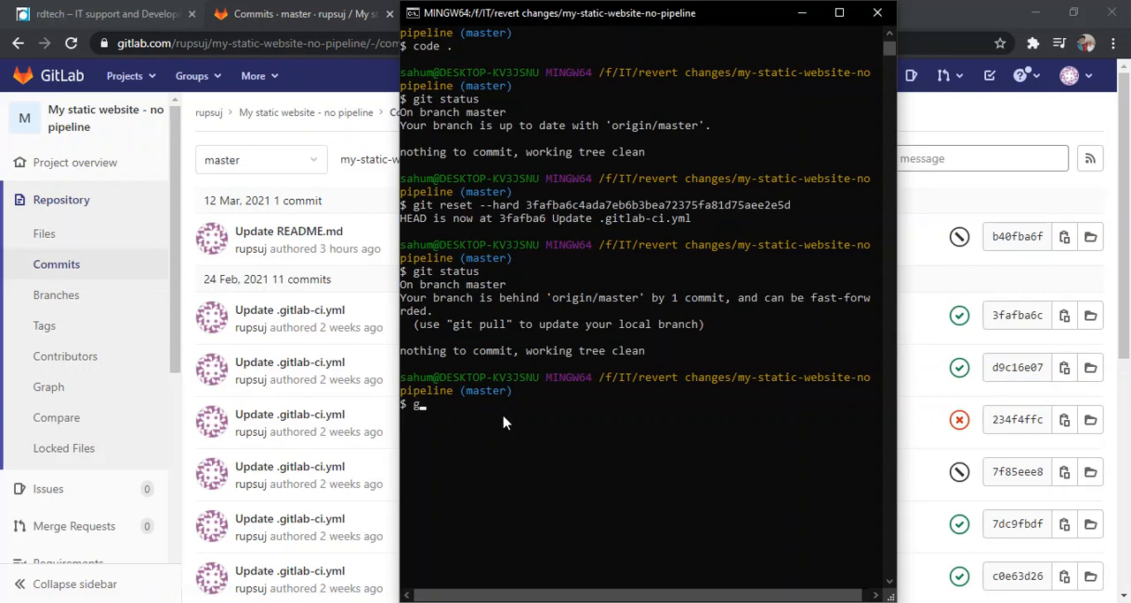
text(git pus)
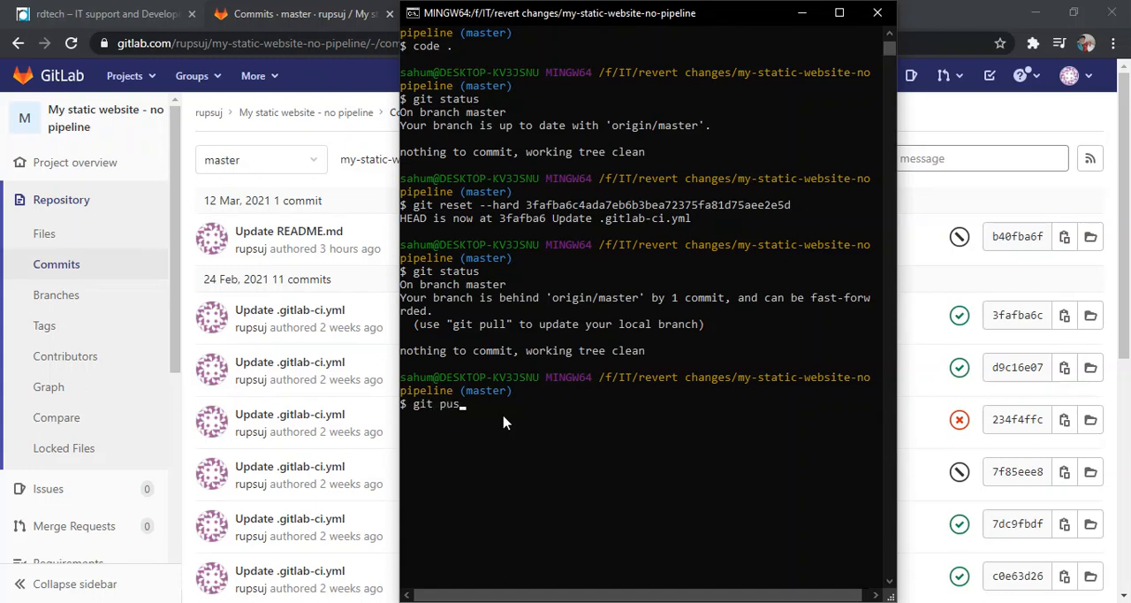
text(h -)
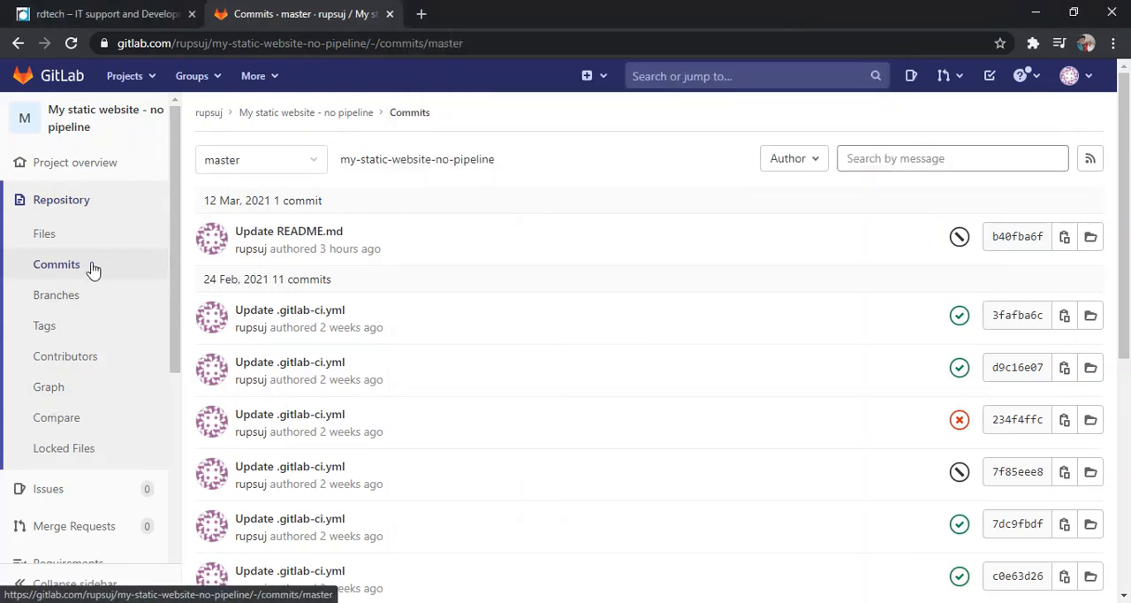
mouse_move(79, 273)
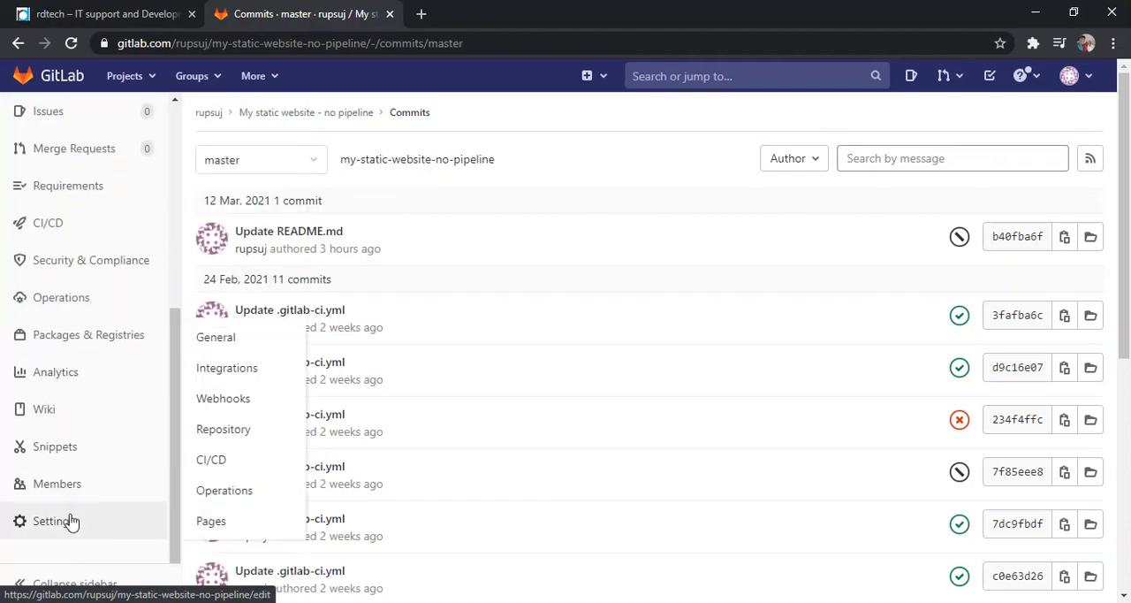
Step: Unprotect master under Settings > Repository > Protected branches and confirm
click(215, 337)
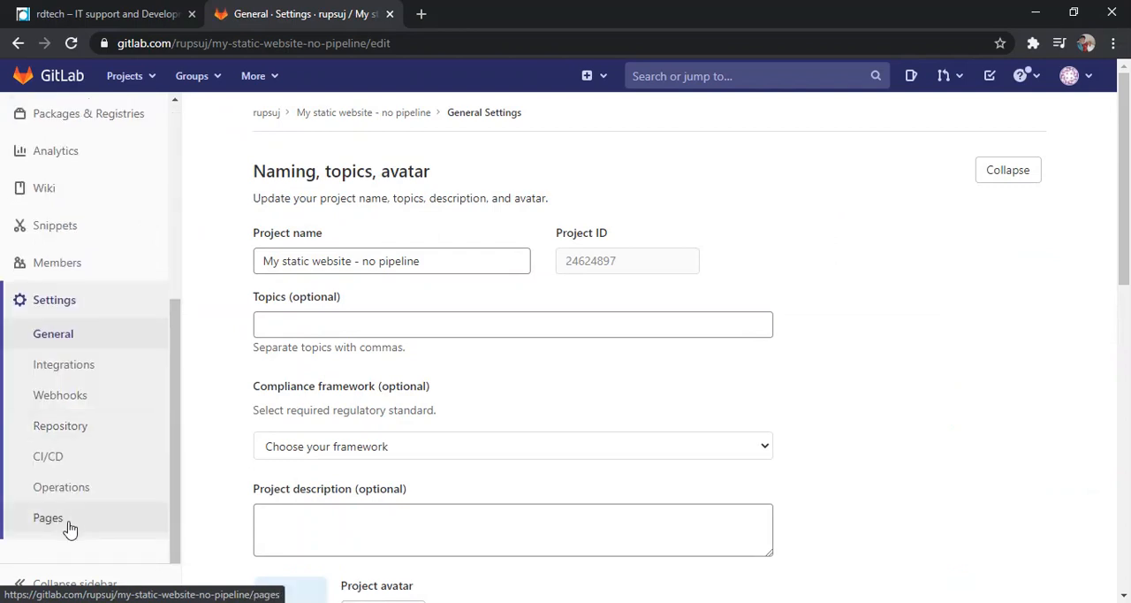
mouse_move(60, 425)
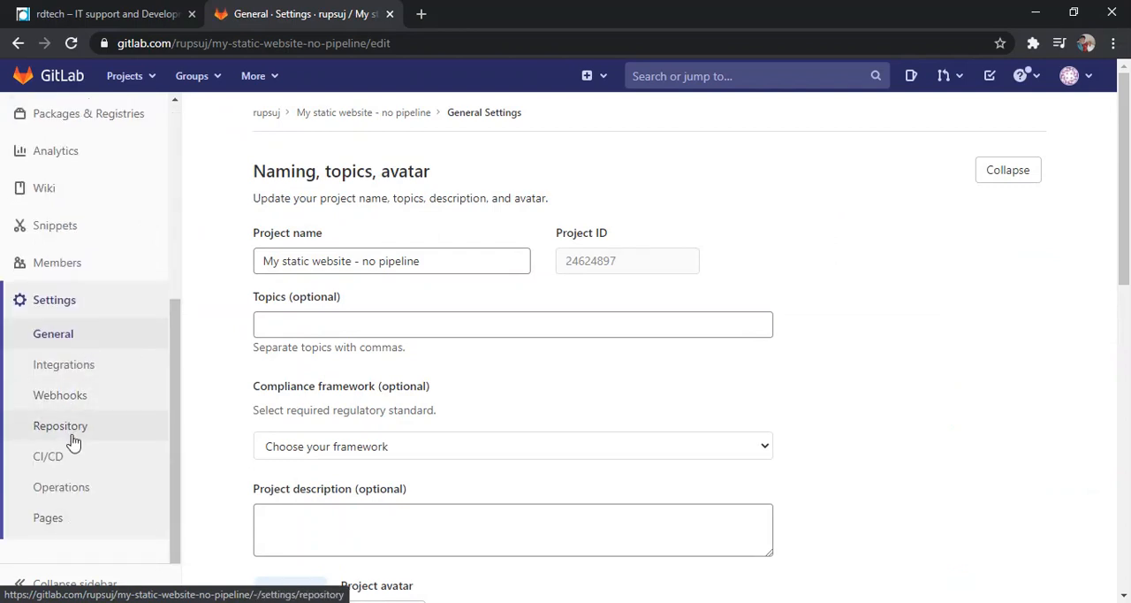
click(60, 425)
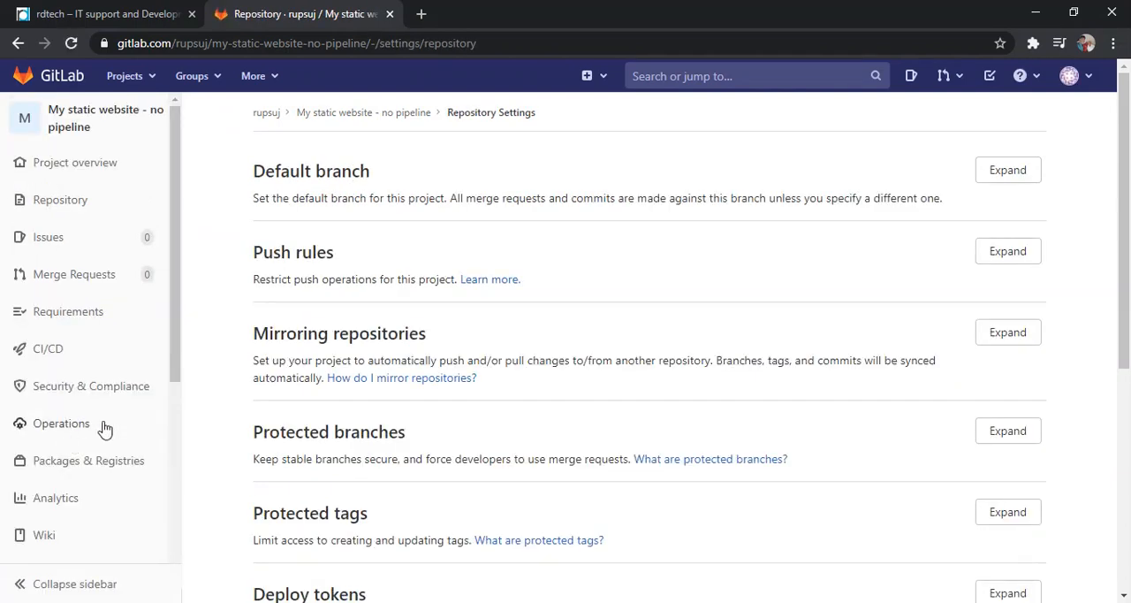
scroll(down, 3)
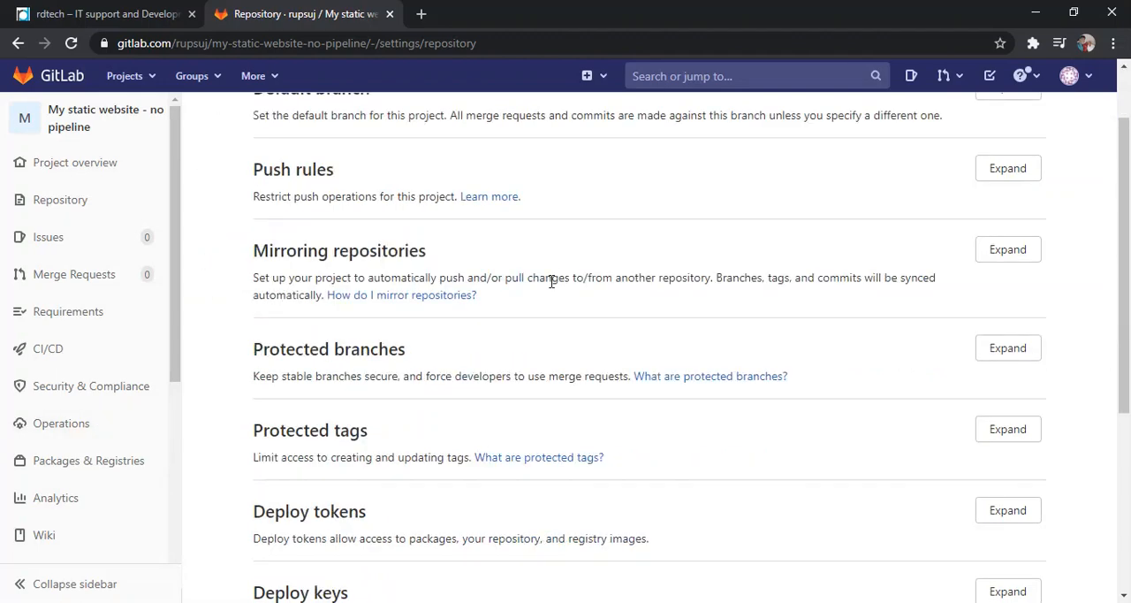
click(1007, 347)
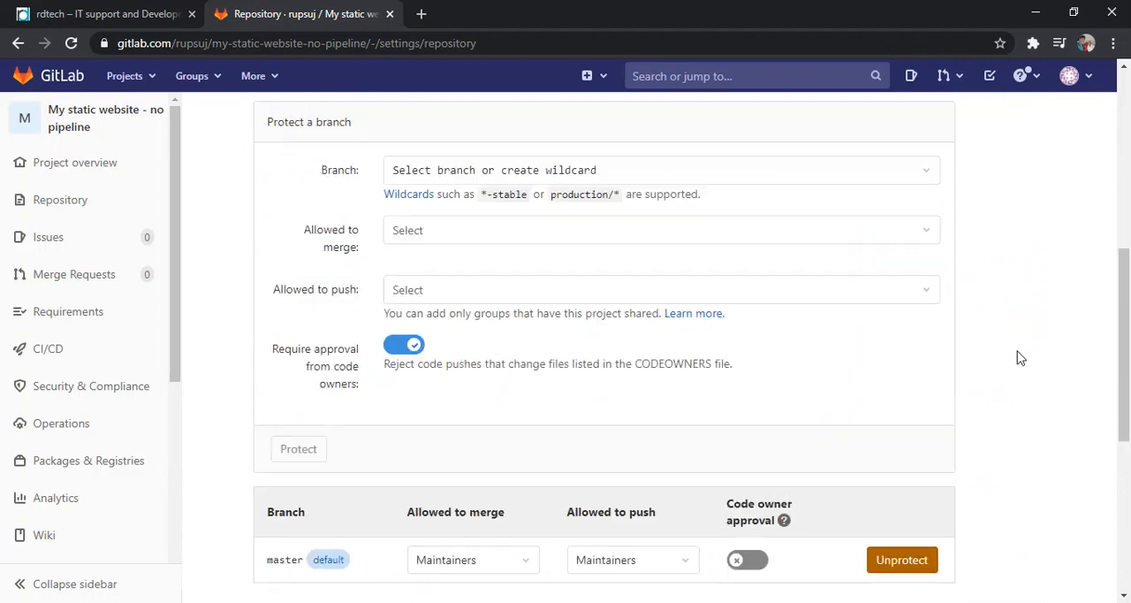
scroll(down, 3)
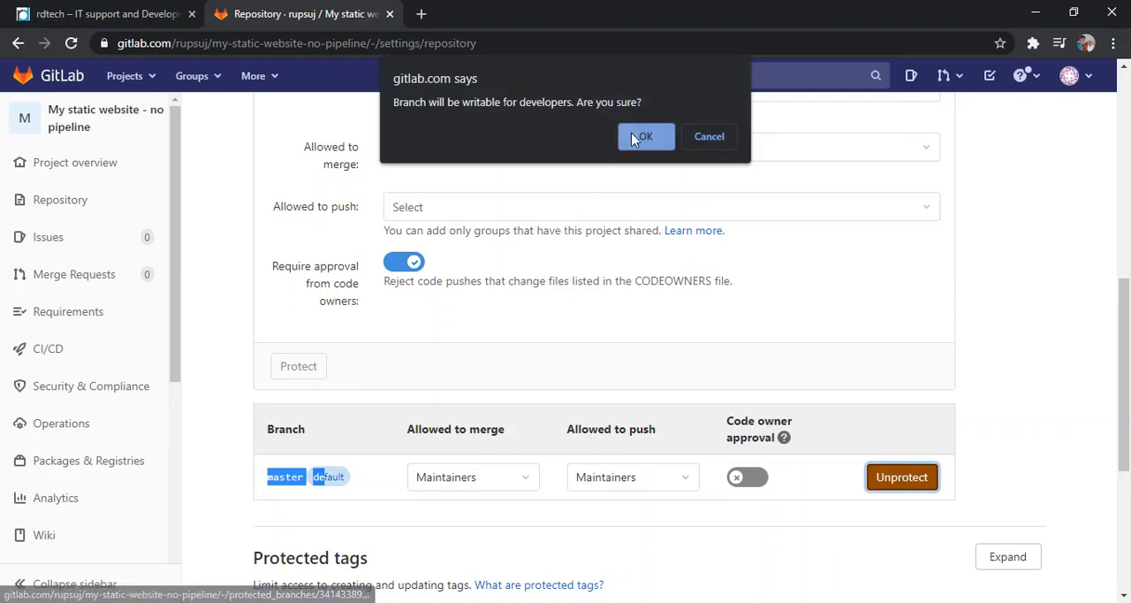
click(645, 136)
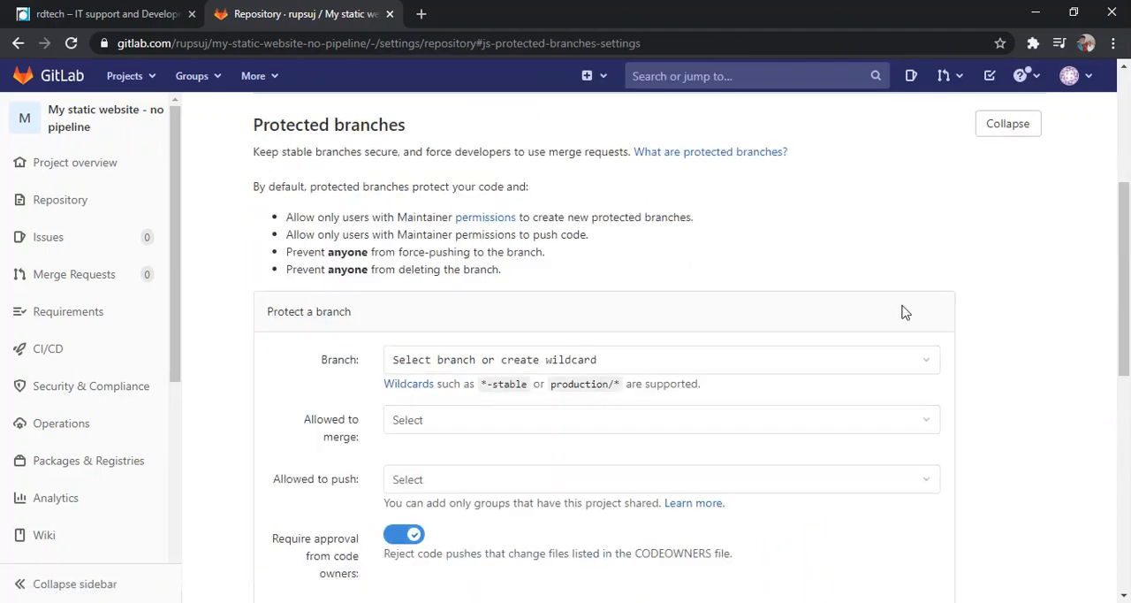
scroll(down, 3)
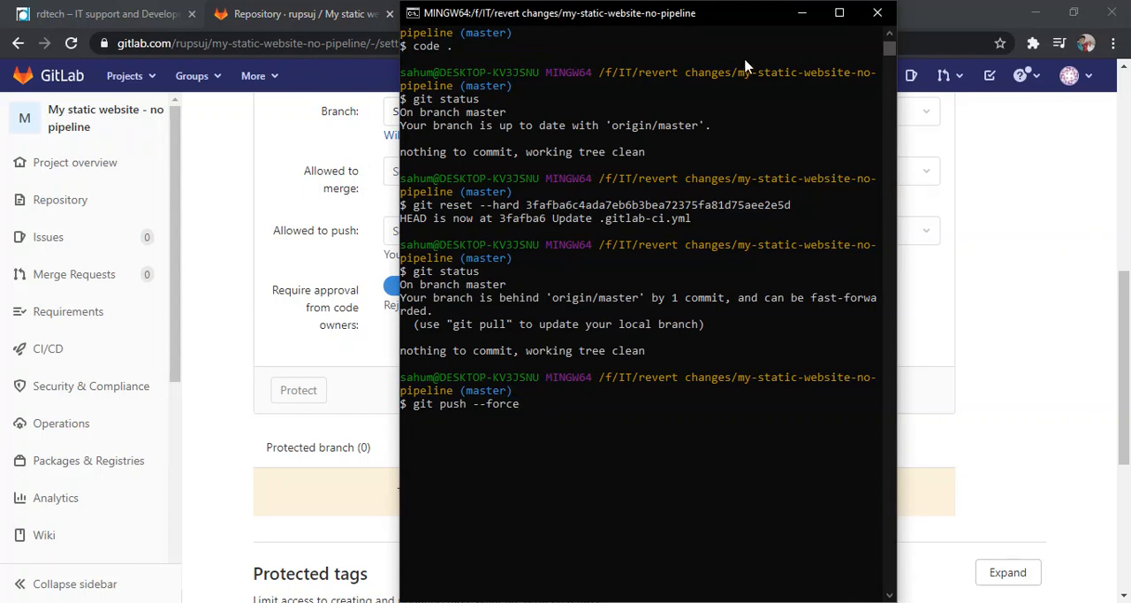
Step: Cancel the pending push, recheck status, and force-push the reset master to GitLab
click(838, 12)
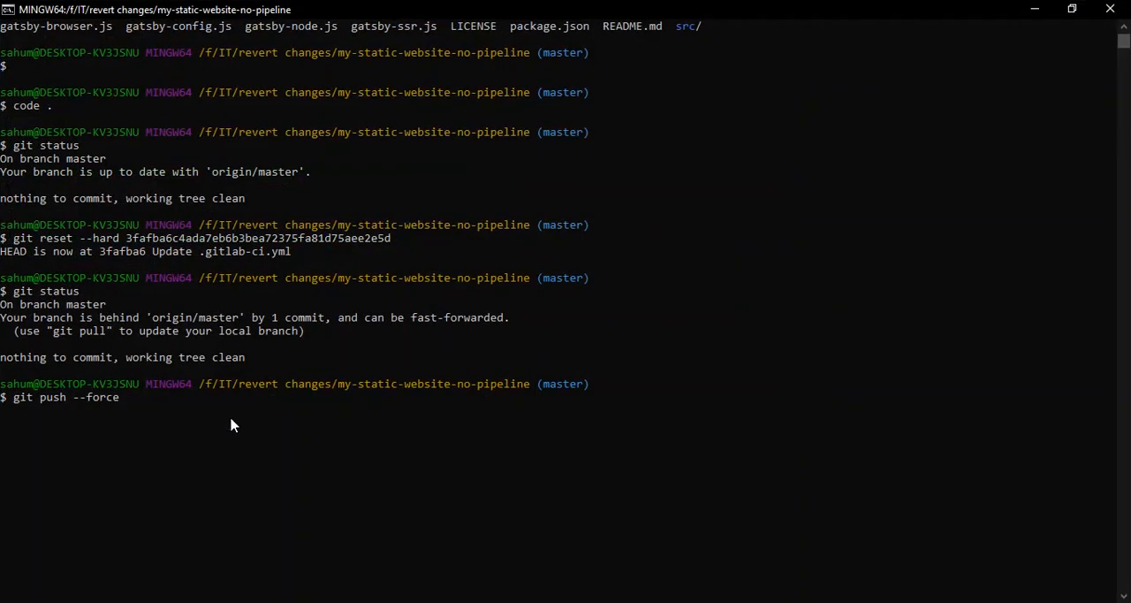
mouse_move(764, 171)
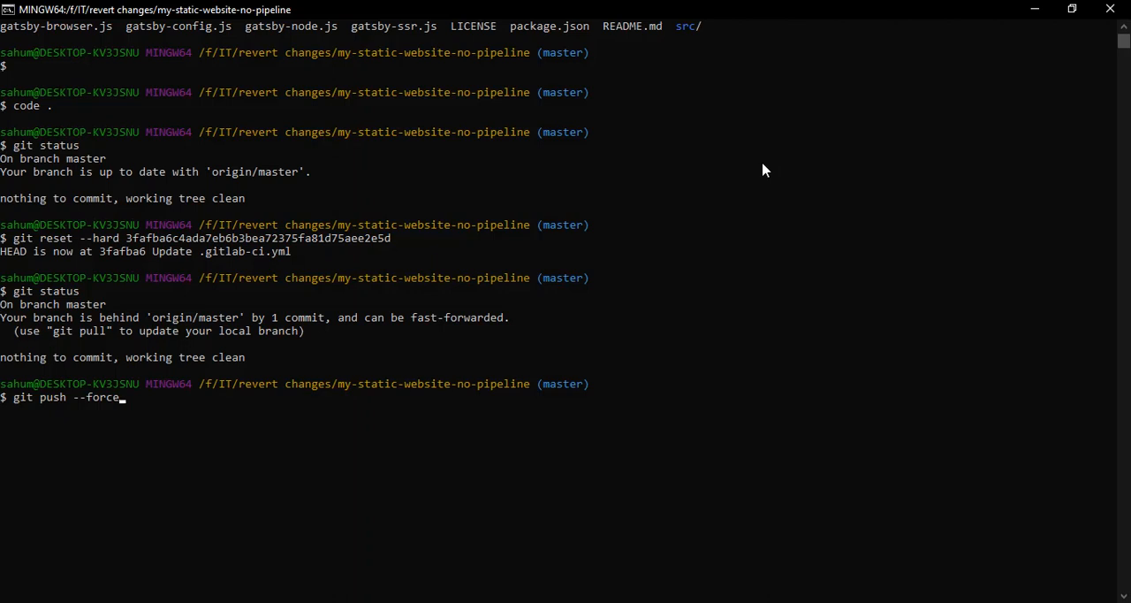
key(ctrl+c)
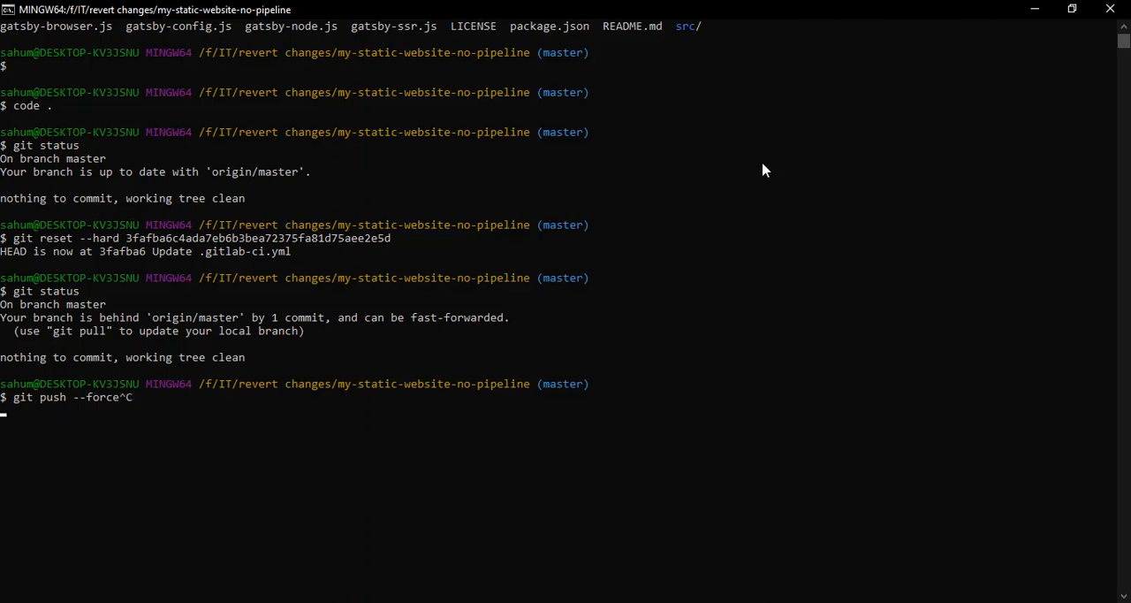
text(git status)
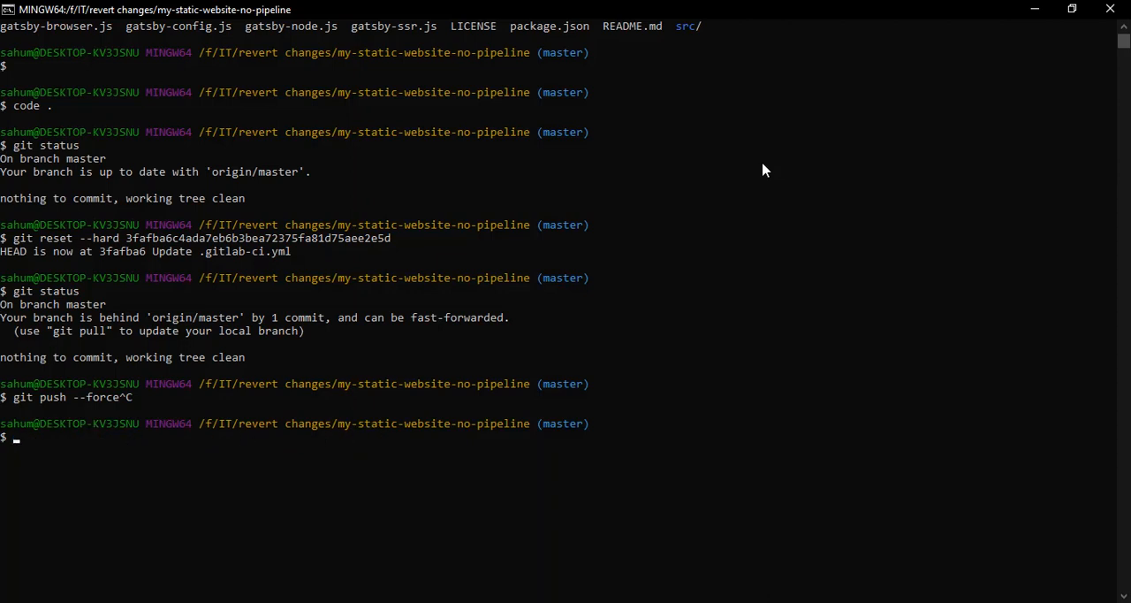
text(git pus)
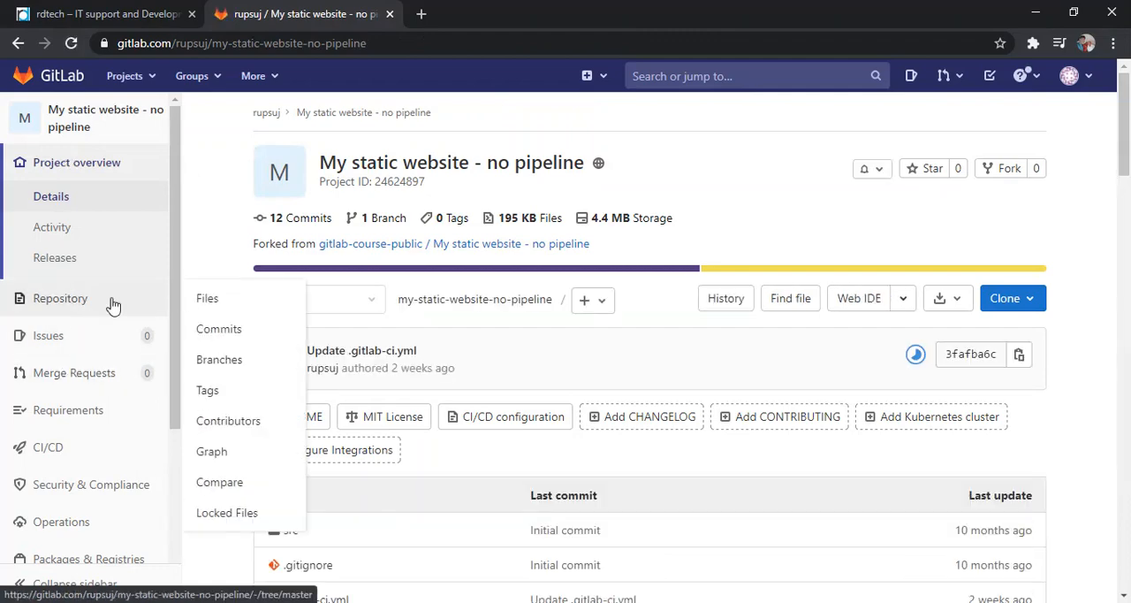
Step: Browse the project files and README.md, then view master's commits with 3fafba6 on top
scroll(down, 3)
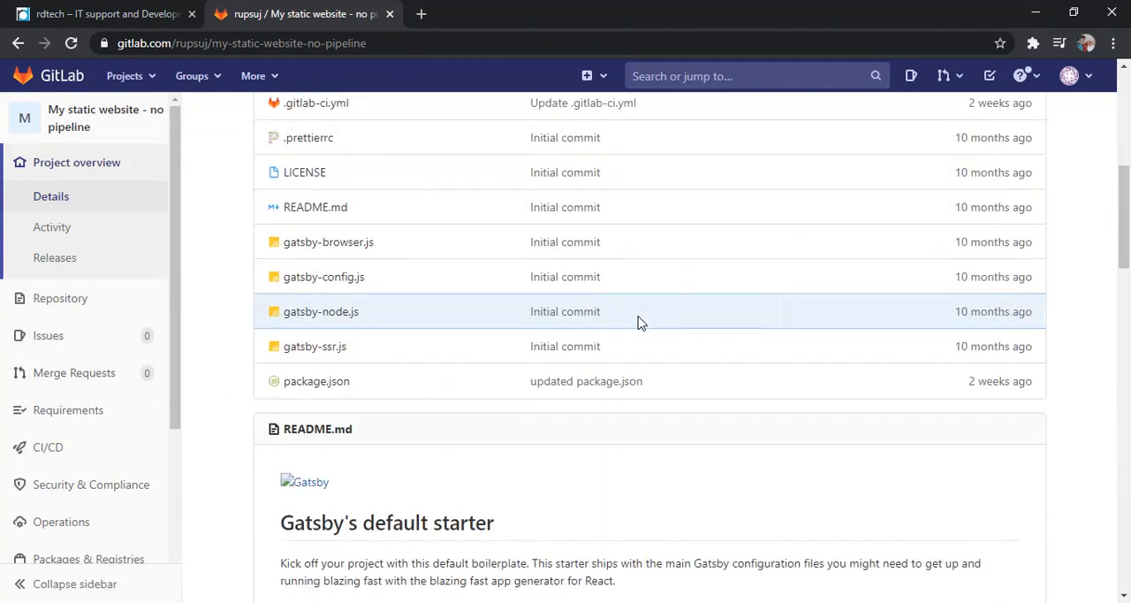
click(60, 298)
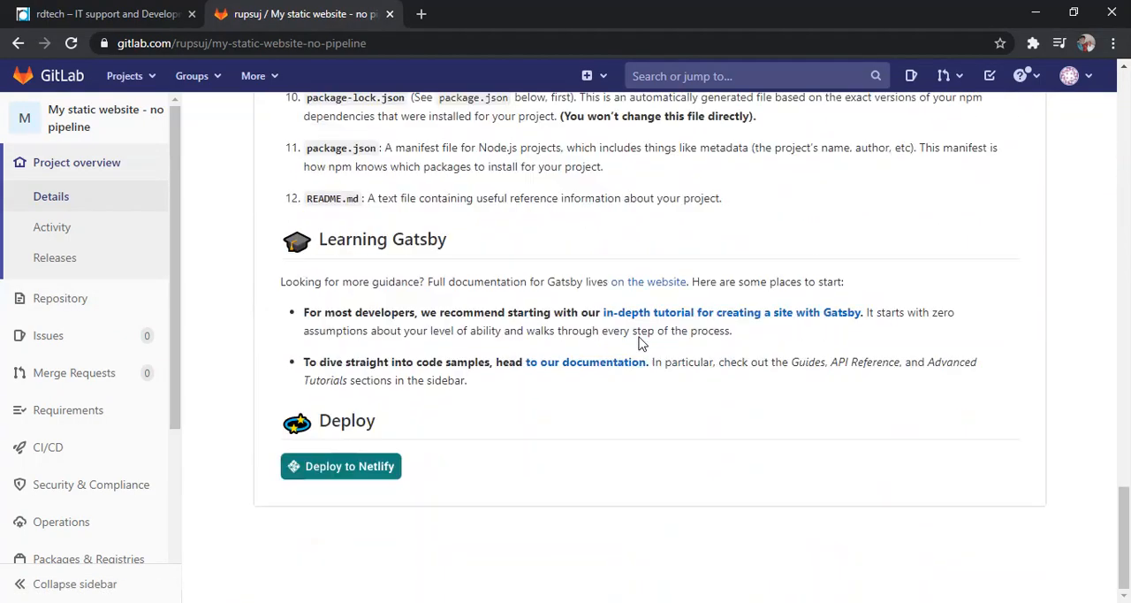
mouse_move(471, 400)
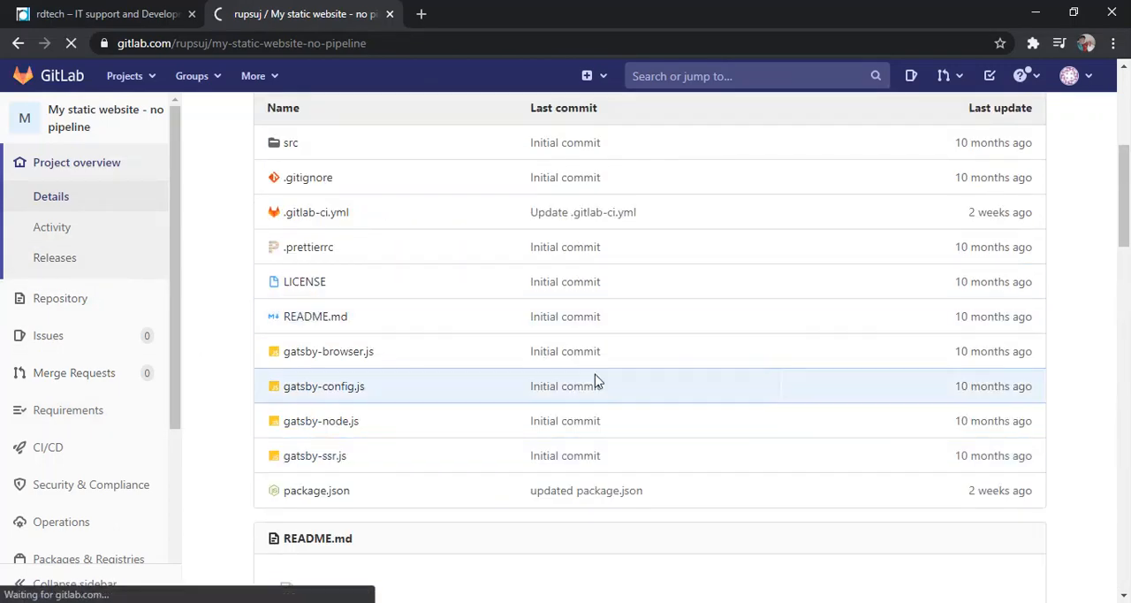
click(315, 315)
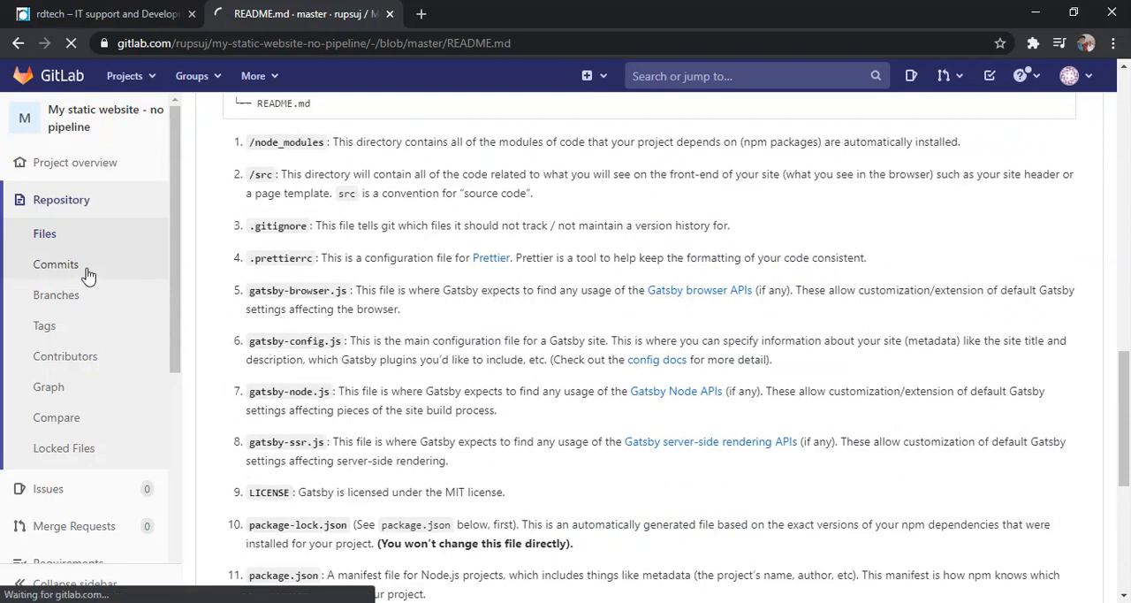
click(56, 264)
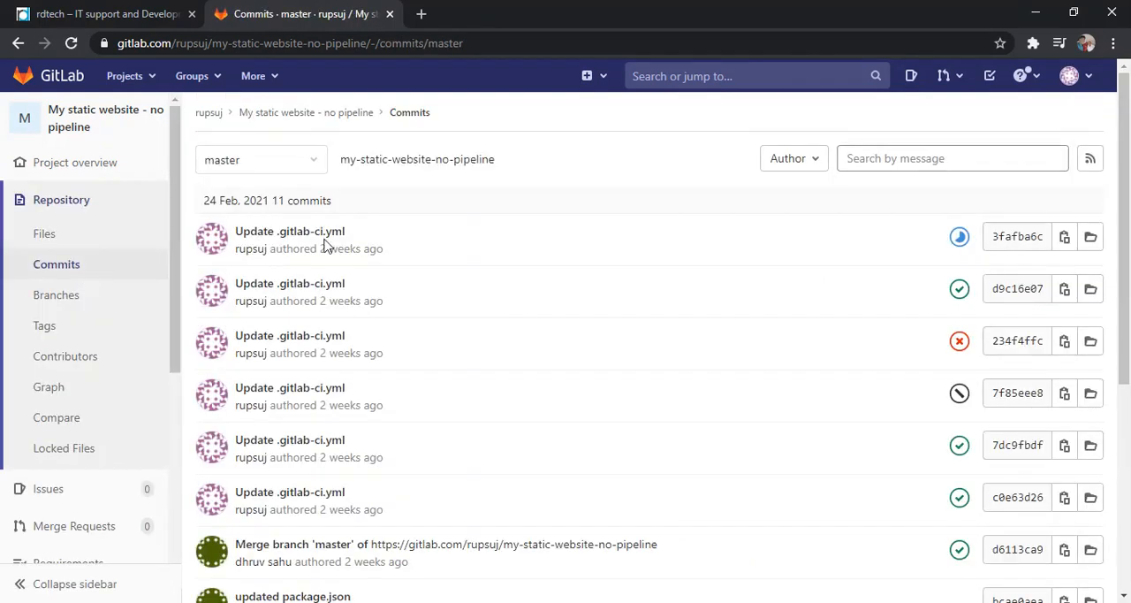
mouse_move(408, 260)
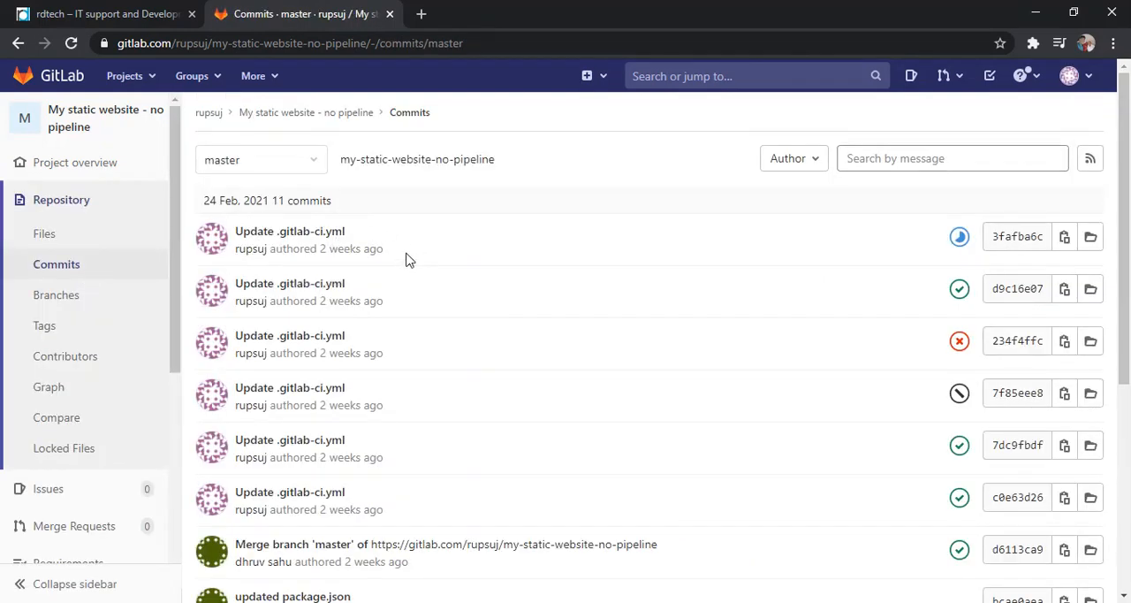
mouse_move(250, 249)
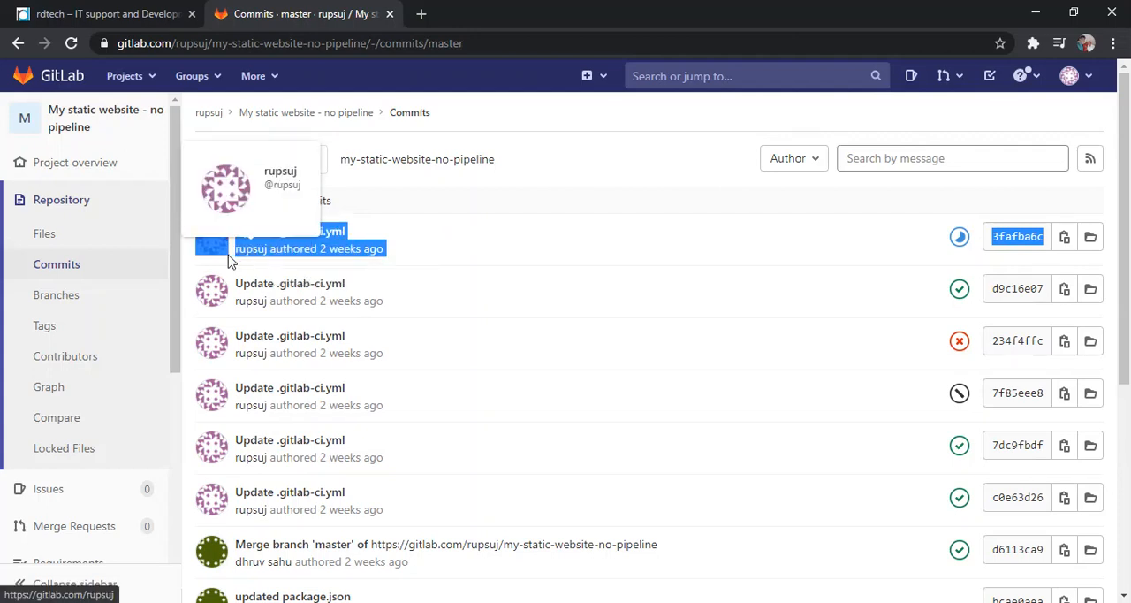
mouse_move(427, 213)
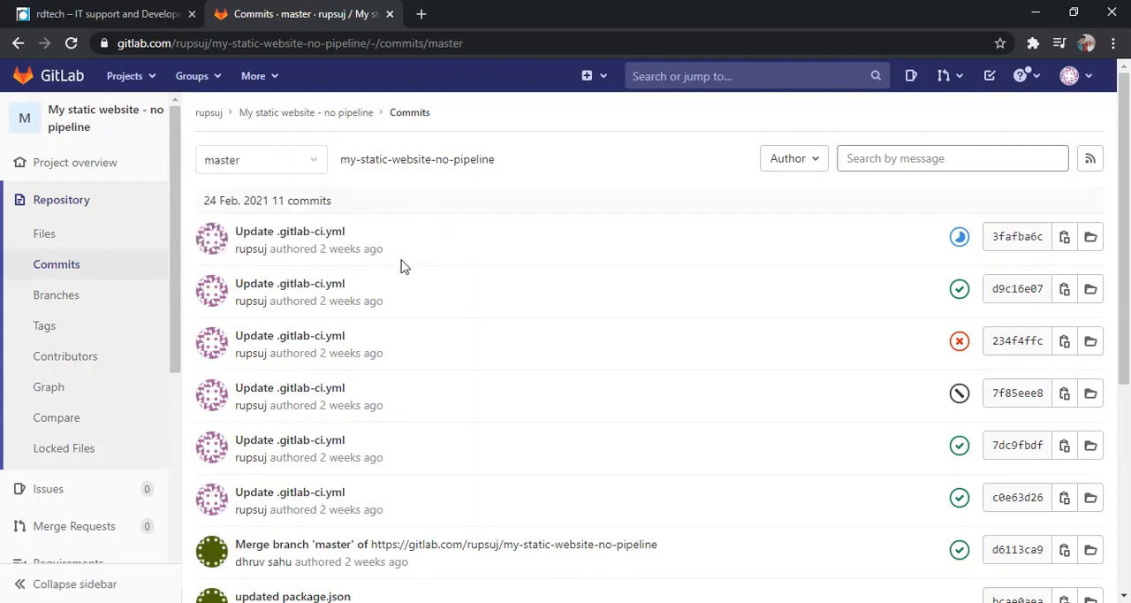
mouse_move(959, 237)
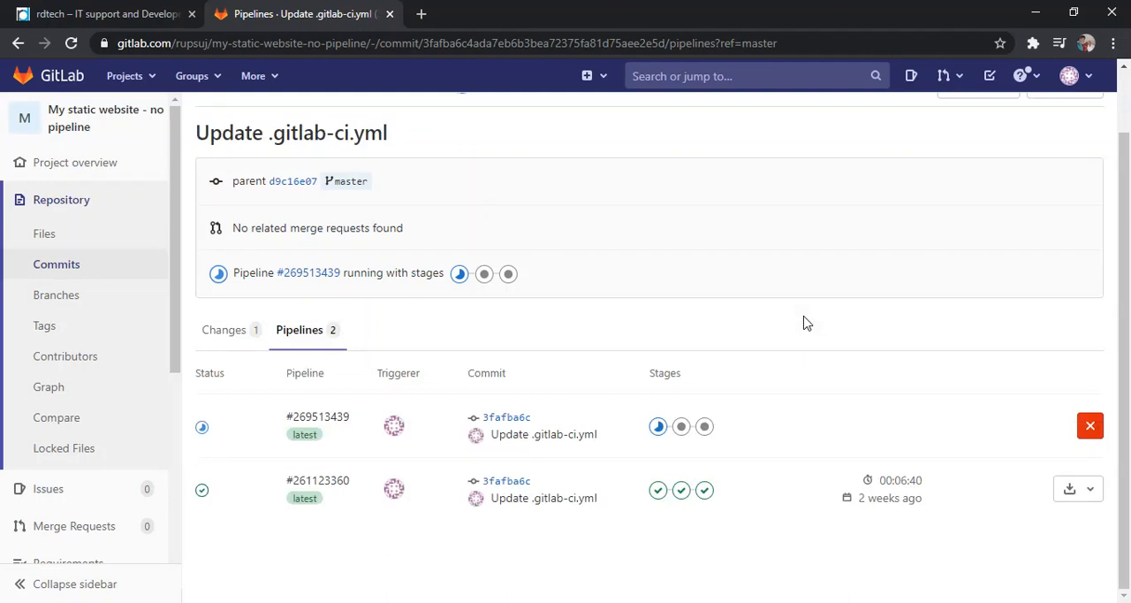
mouse_move(804, 322)
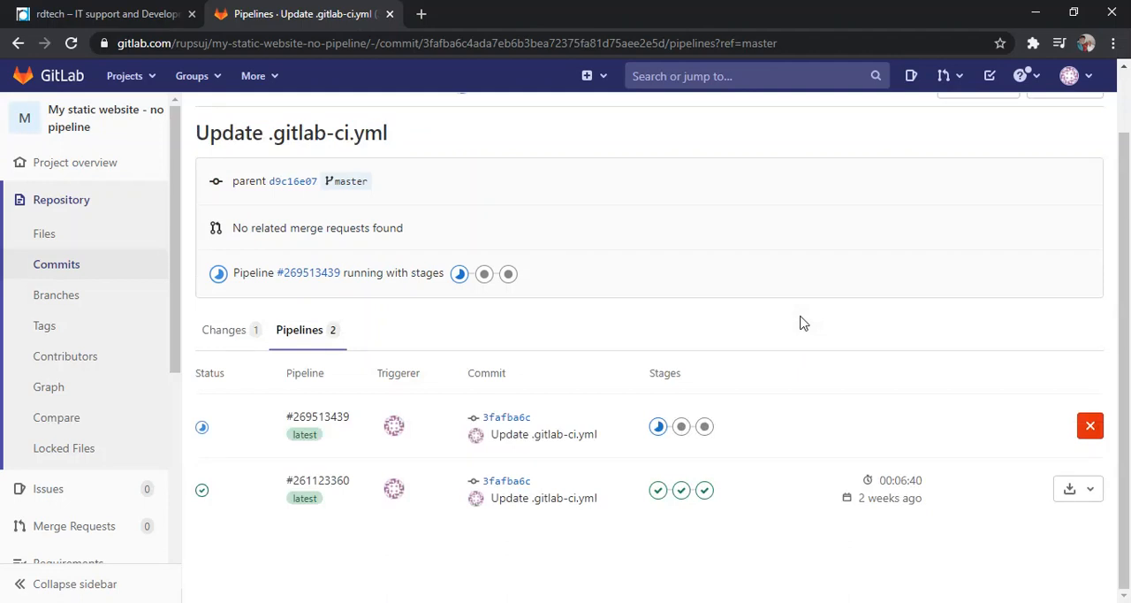
mouse_move(640, 463)
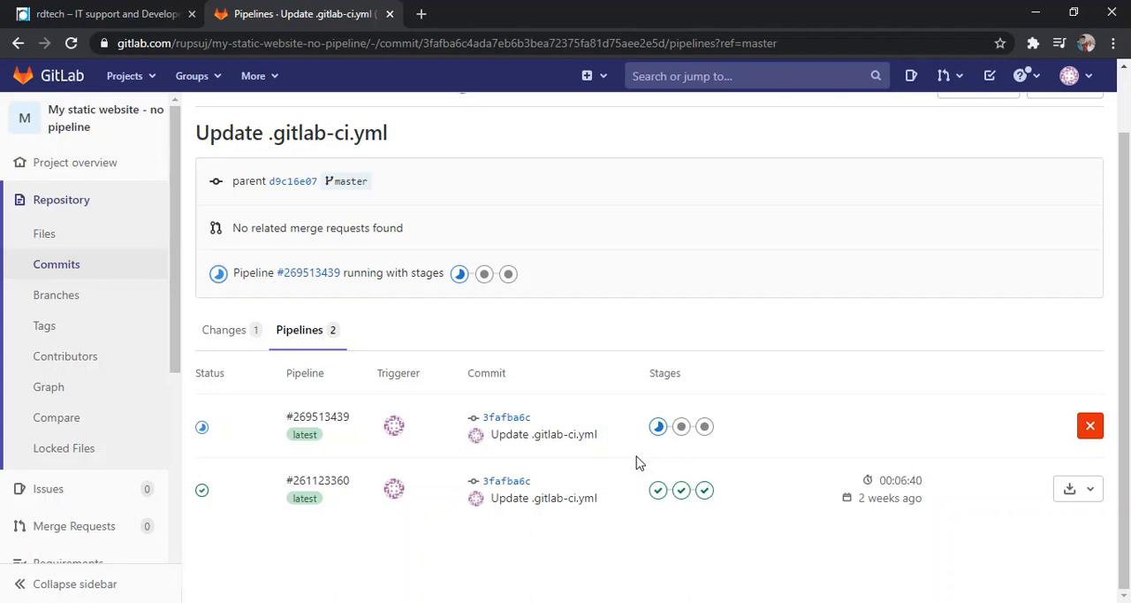
mouse_move(665, 444)
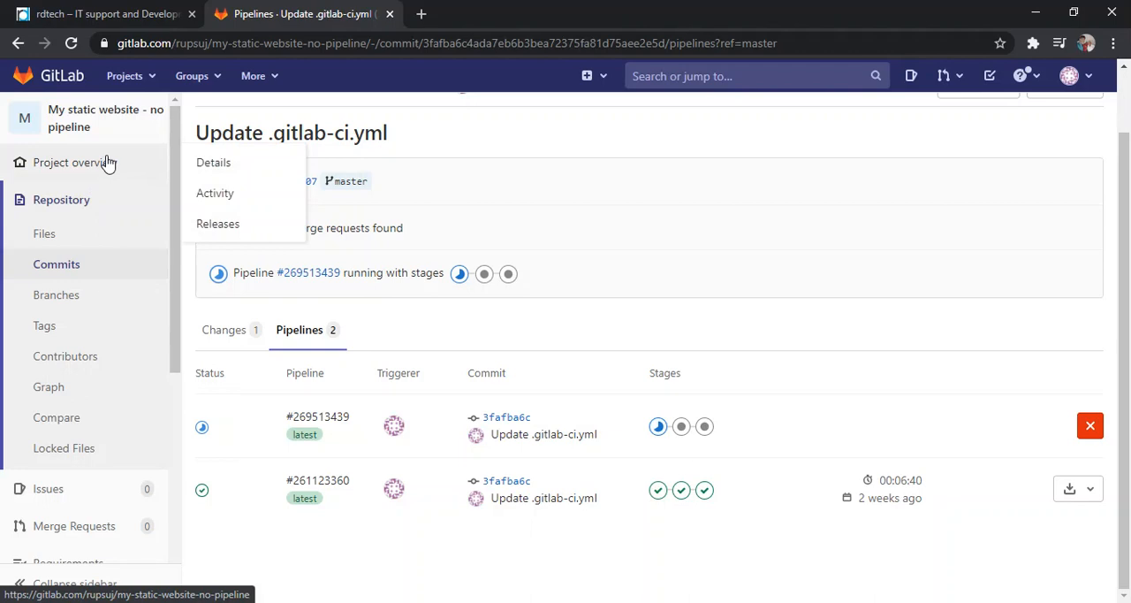
Step: Return to the project overview showing pipeline #269513439 as the latest
click(77, 161)
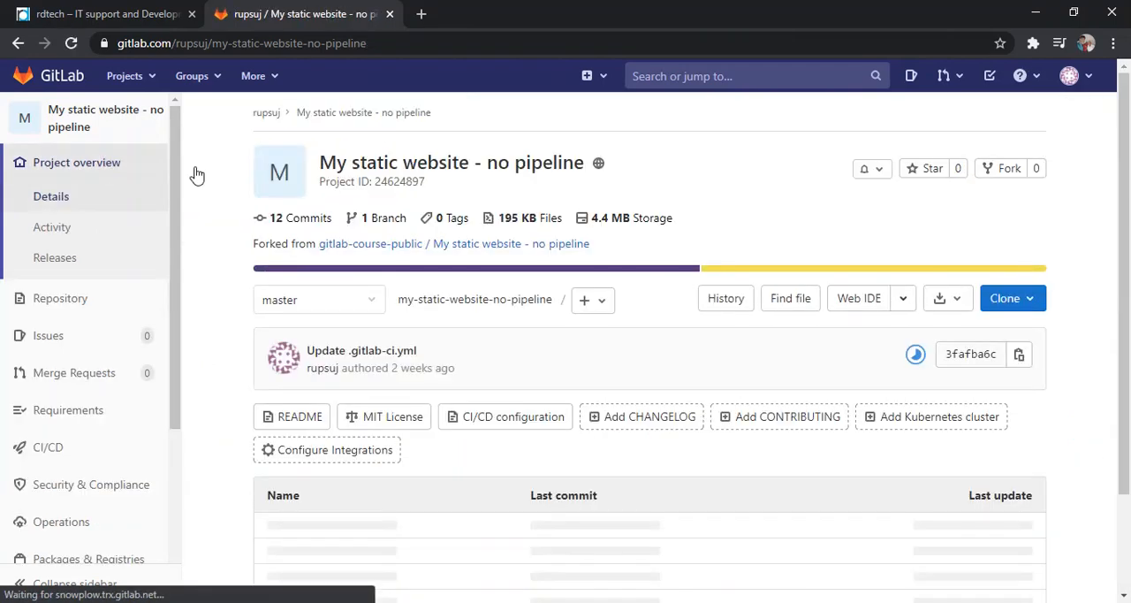
scroll(down, 3)
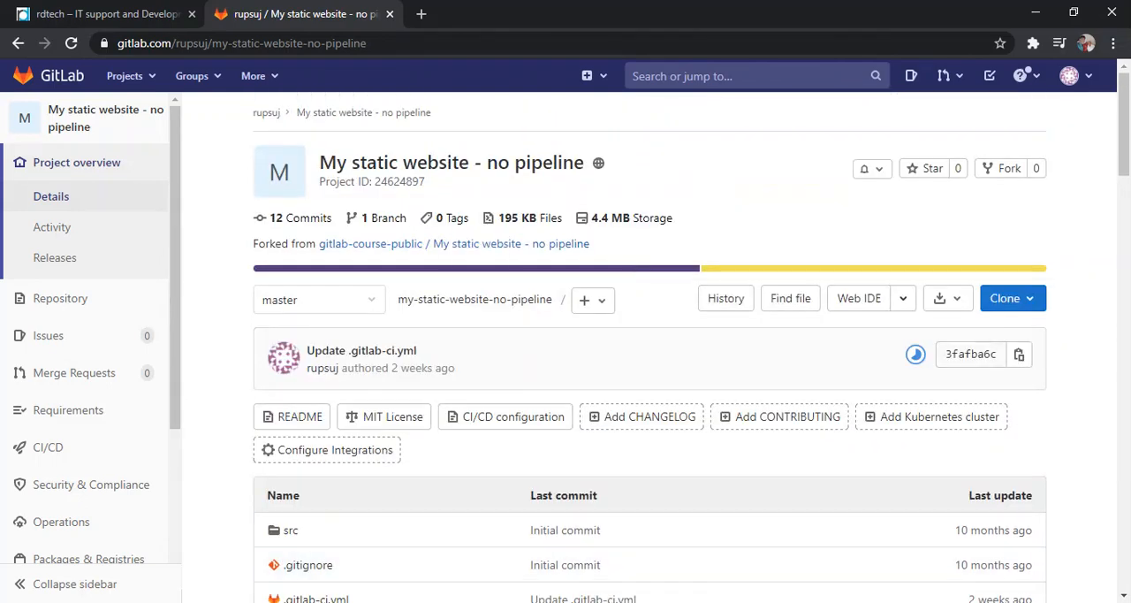
mouse_move(311, 243)
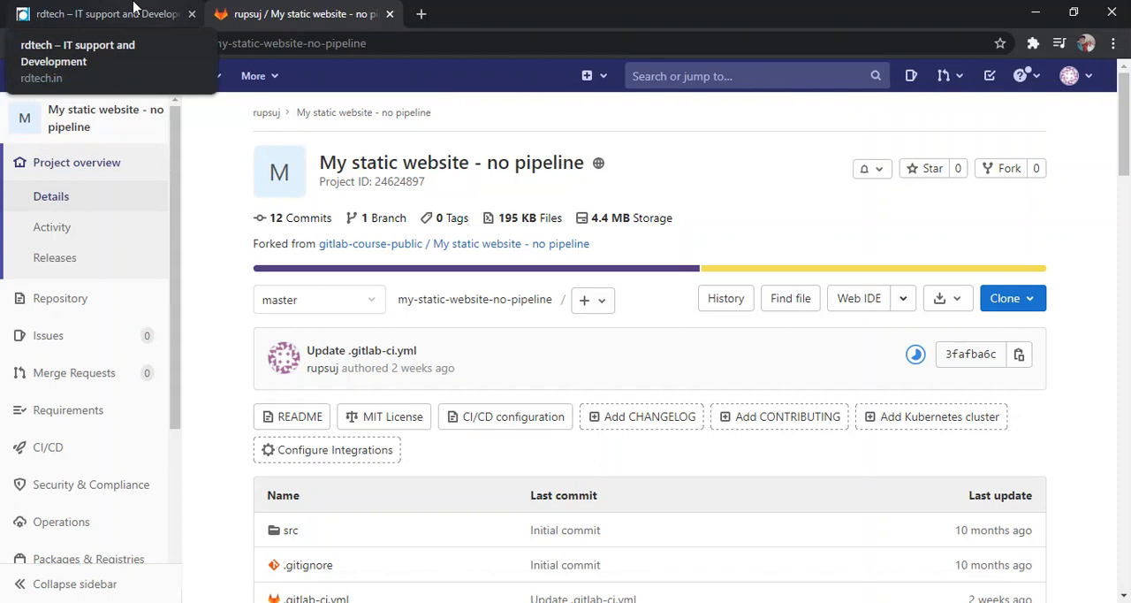
Step: Switch to the rdtech.in tab and select its web address
click(97, 13)
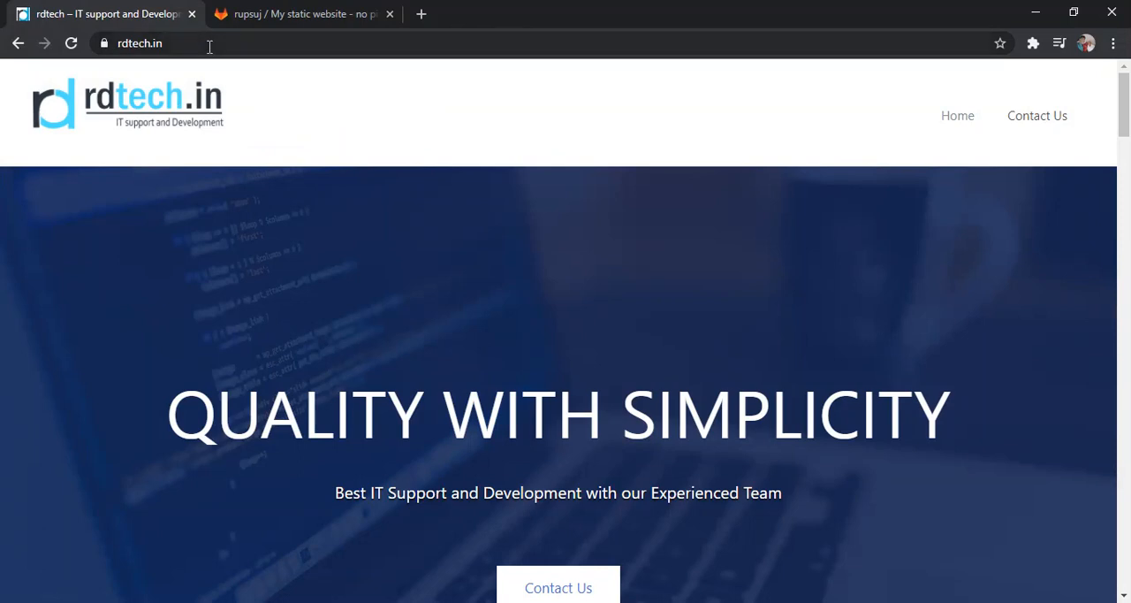
click(138, 44)
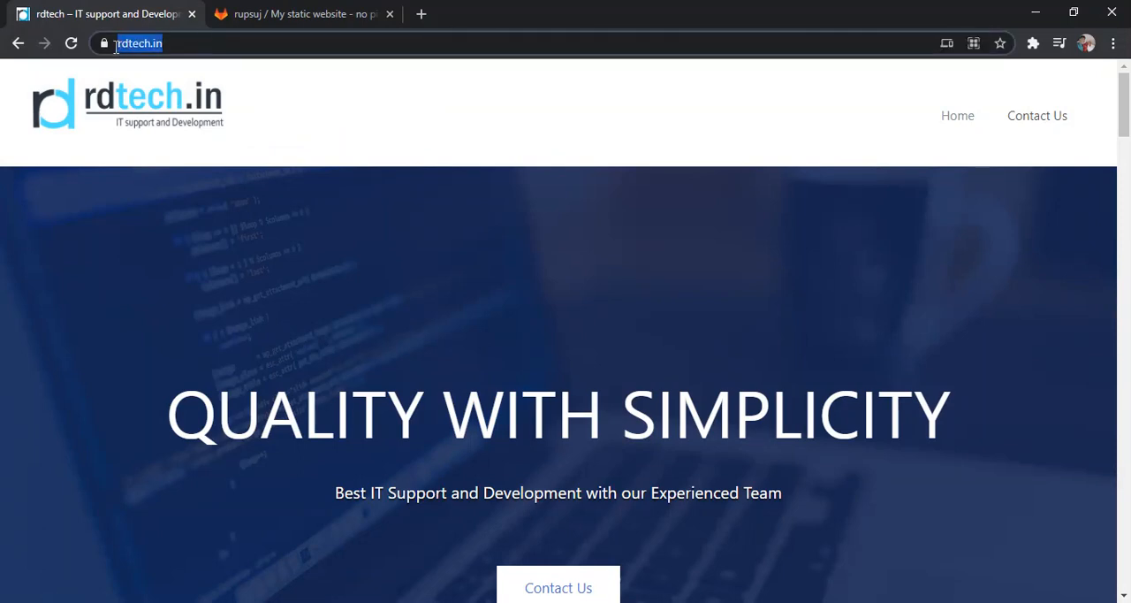